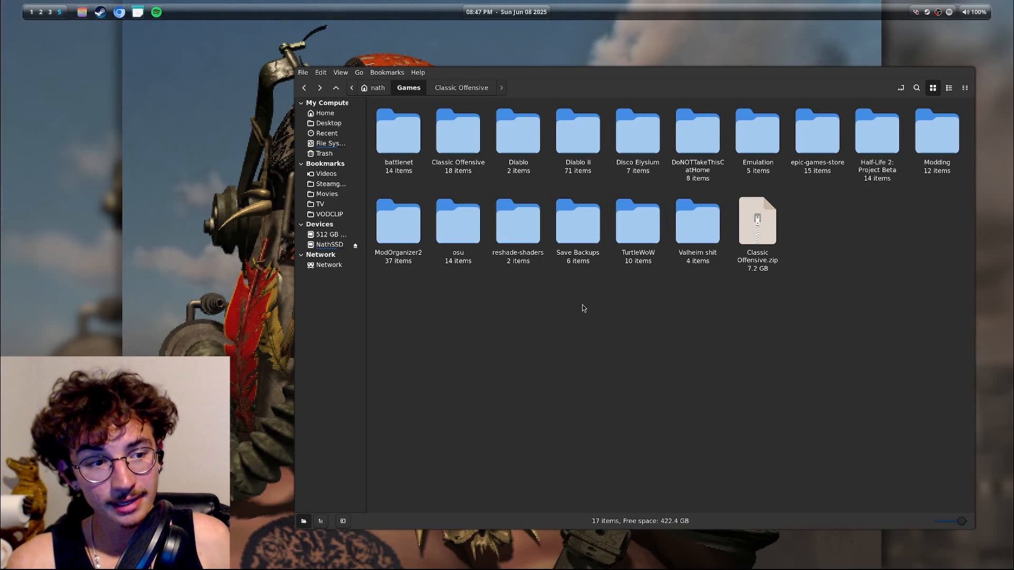
pyautogui.moveTo(869, 355)
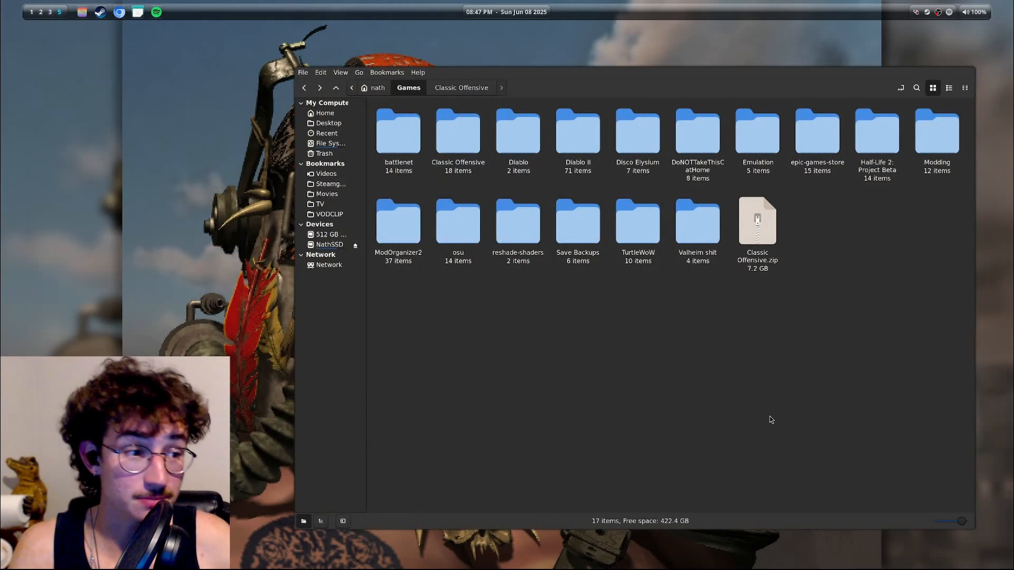
pyautogui.moveTo(766, 413)
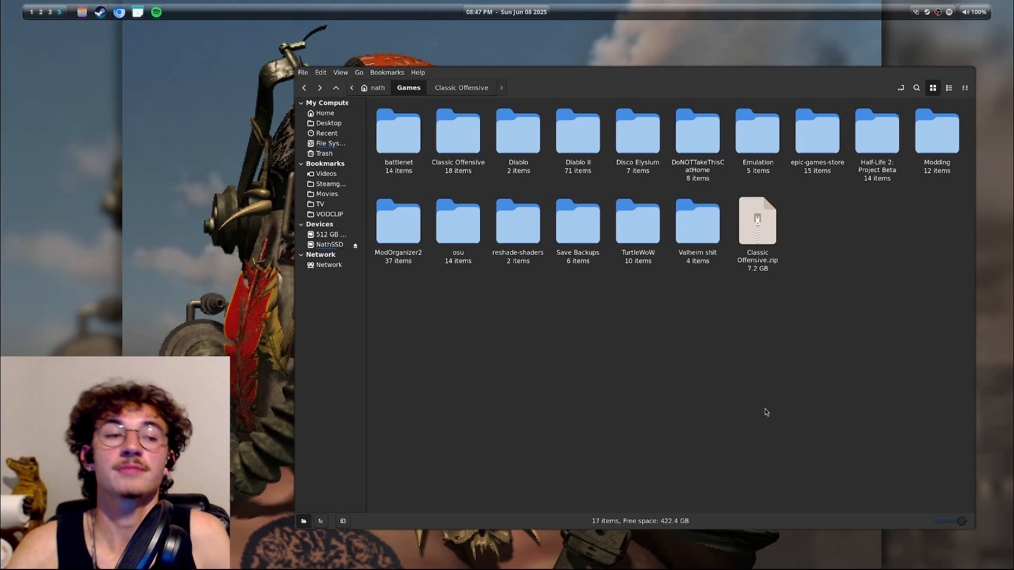
# Open the Classic Offensive zip to view its contents
pyautogui.click(756, 223)
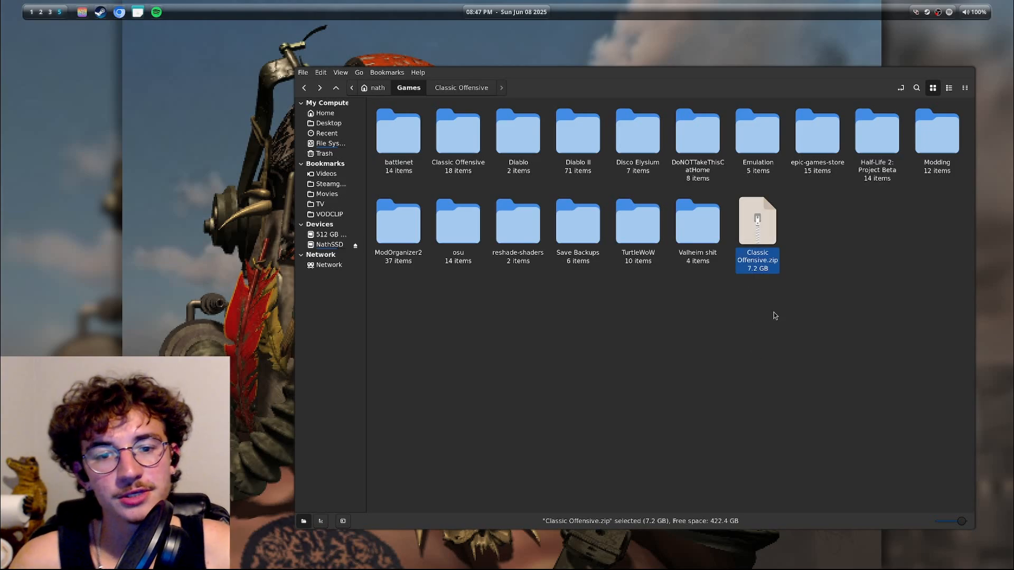
pyautogui.click(752, 352)
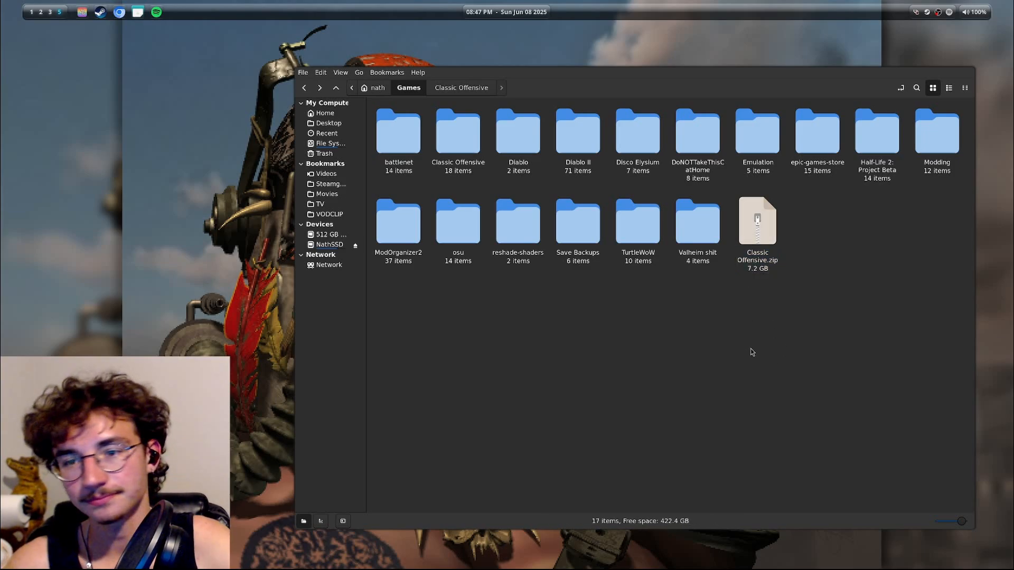
pyautogui.rightClick(756, 219)
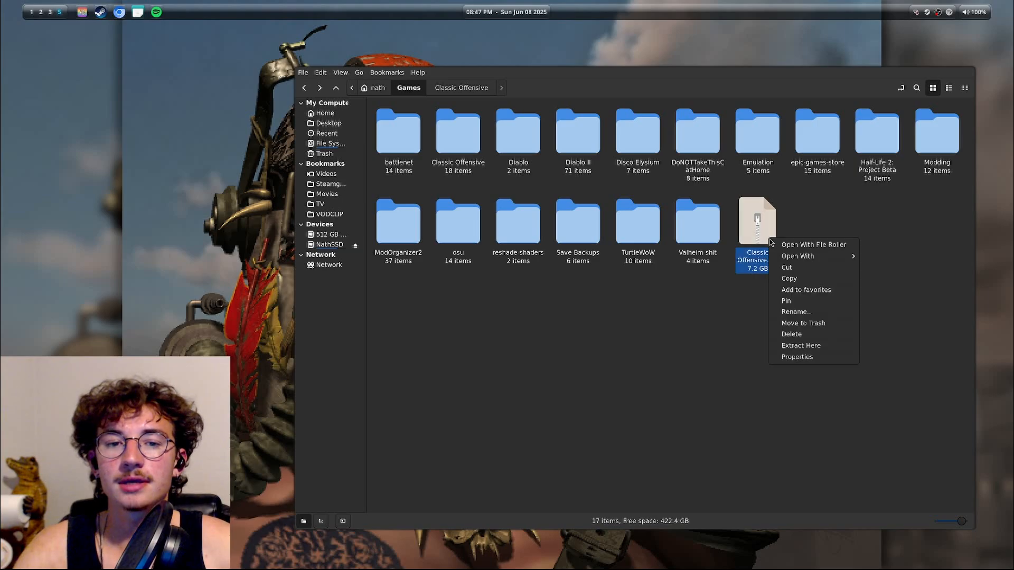
pyautogui.click(813, 244)
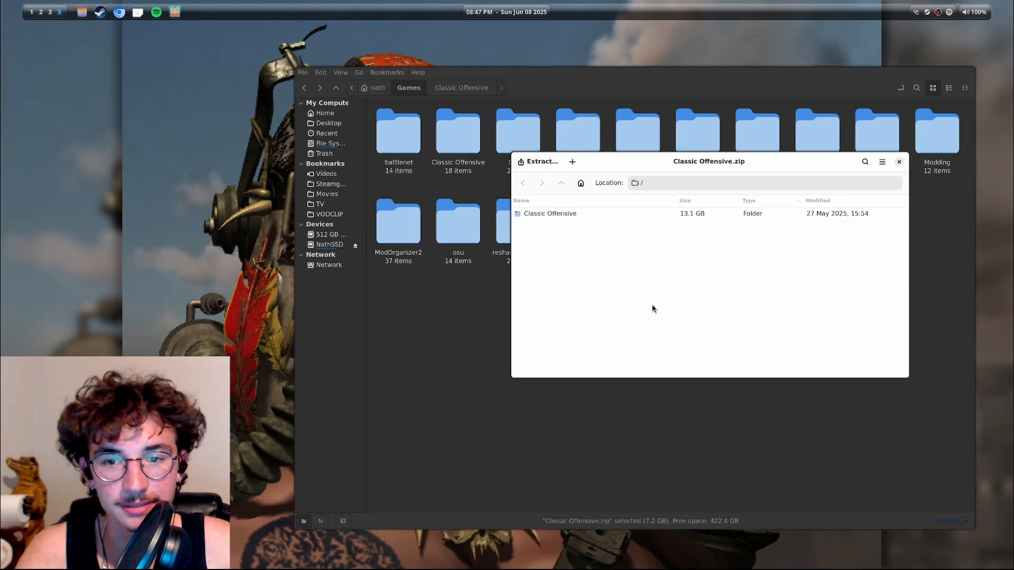
pyautogui.click(897, 161)
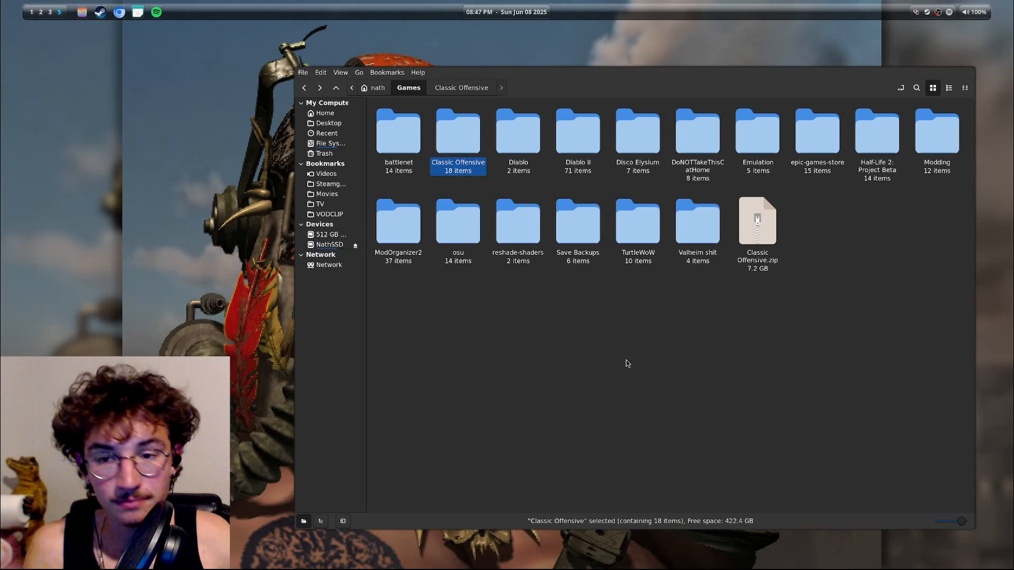
pyautogui.moveTo(457, 133)
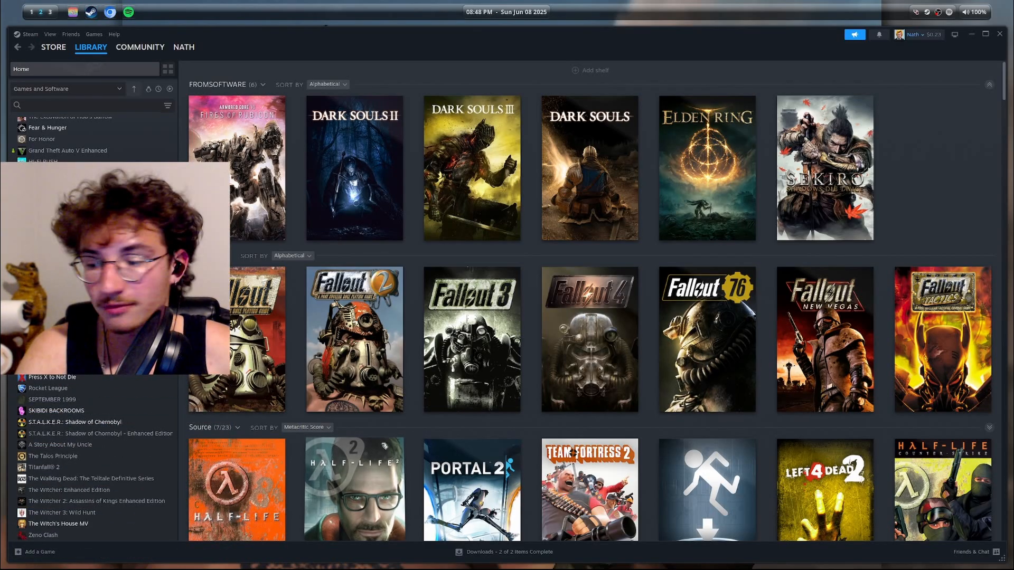
# Add csgo.exe from the Classic Offensive folder as a non-Steam game and open its page
pyautogui.click(40, 551)
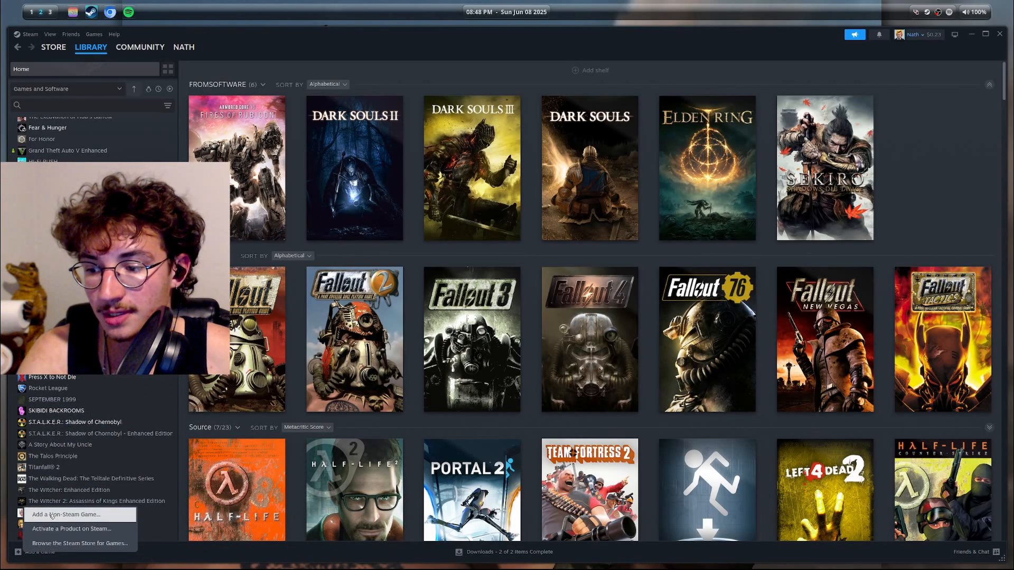
pyautogui.click(64, 514)
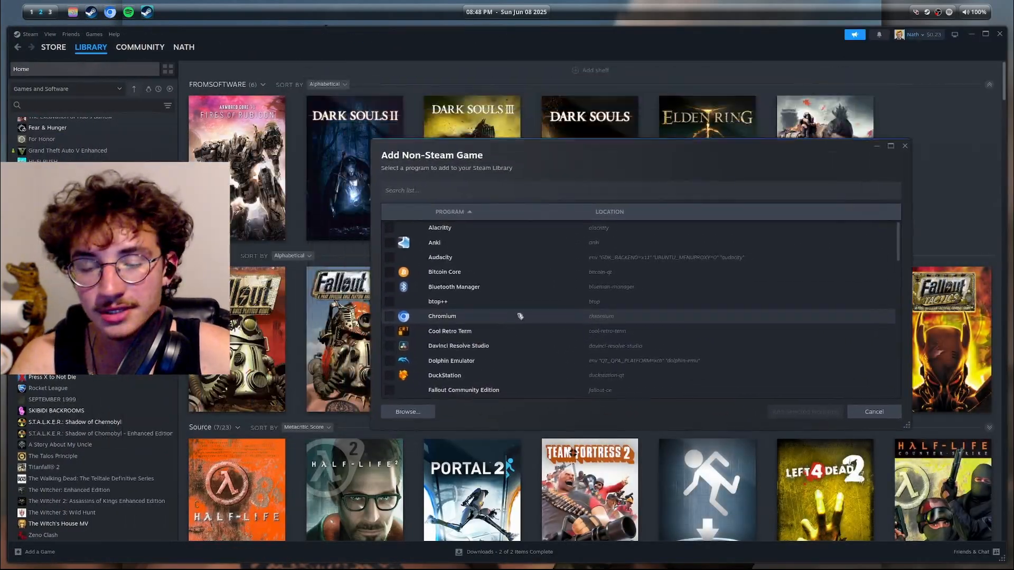
pyautogui.click(407, 411)
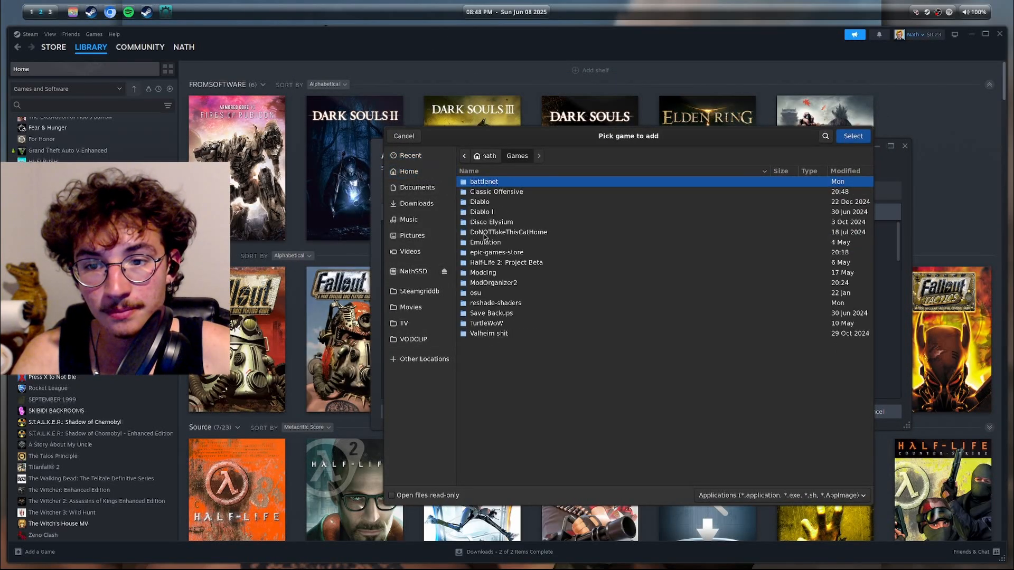
pyautogui.doubleClick(497, 192)
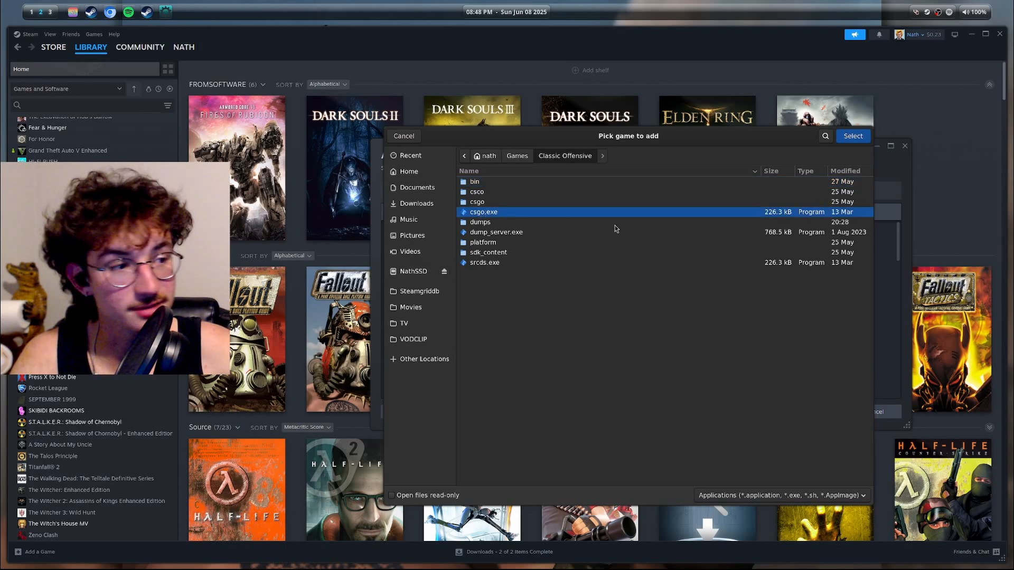
pyautogui.click(852, 137)
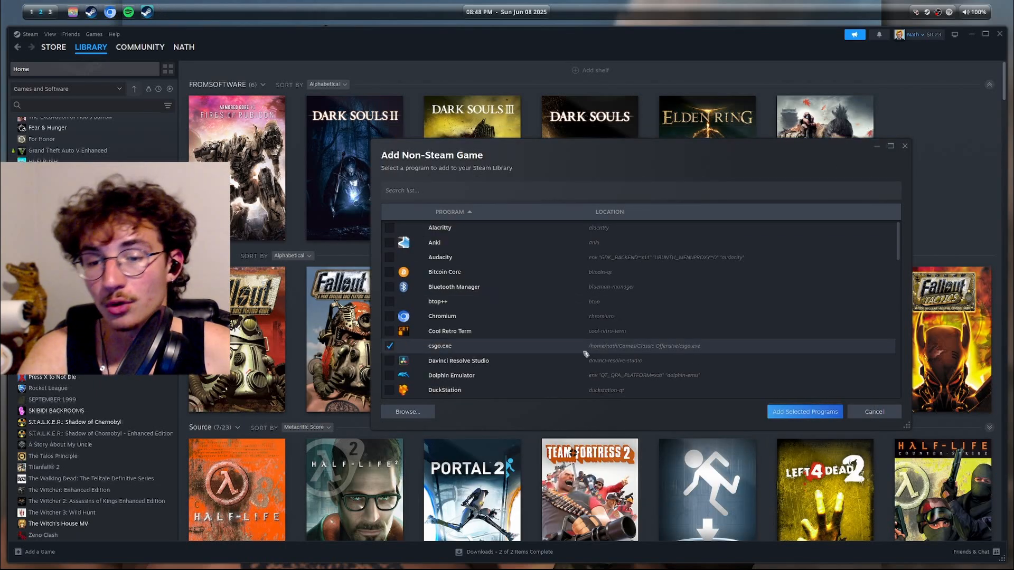
pyautogui.click(873, 412)
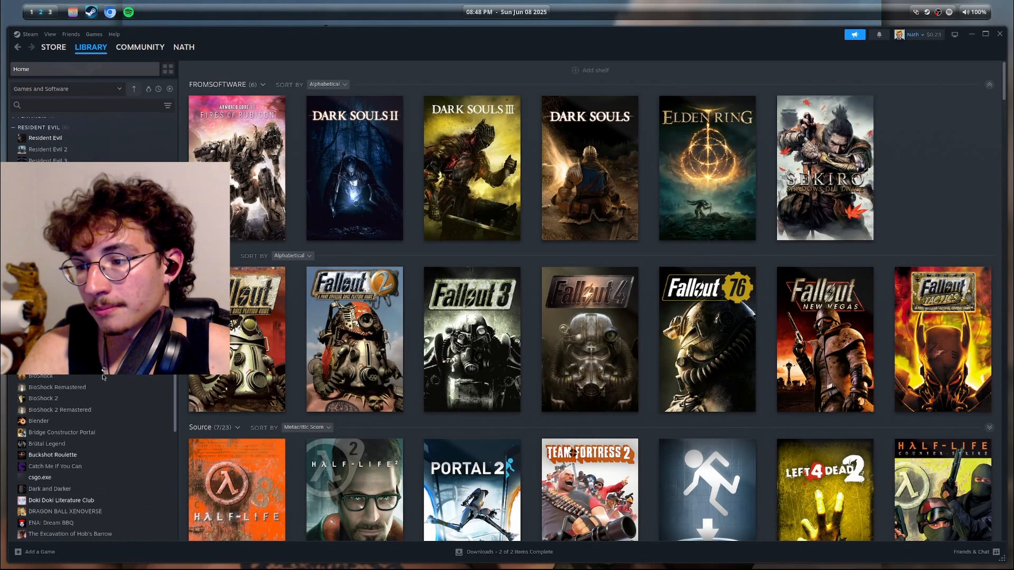
pyautogui.click(39, 477)
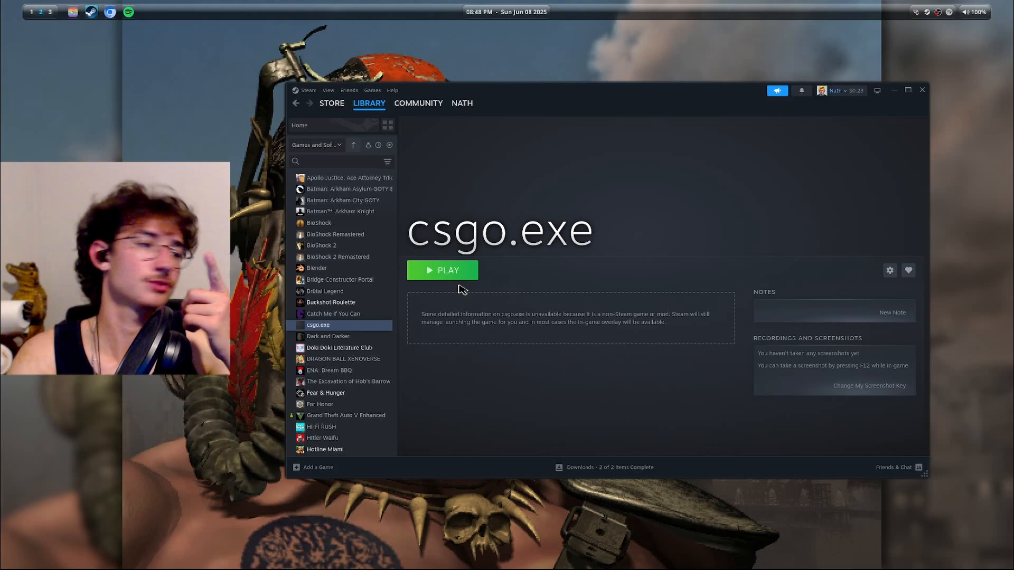
# Append '-game csco/csgo -steam -language english -maxdownloadfilesizemb 200' to the csgo.exe shortcut's target
pyautogui.rightClick(318, 324)
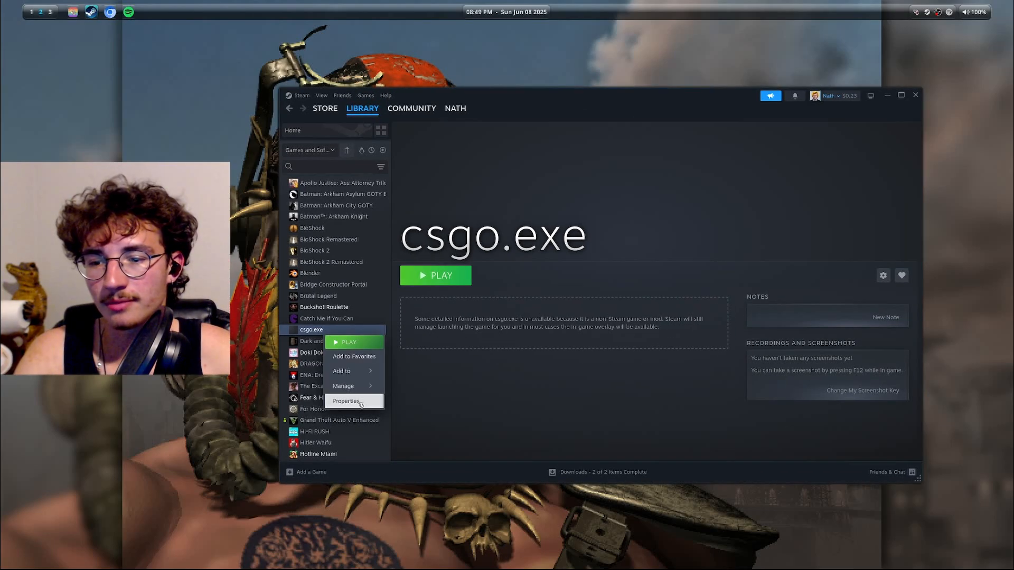
pyautogui.click(346, 401)
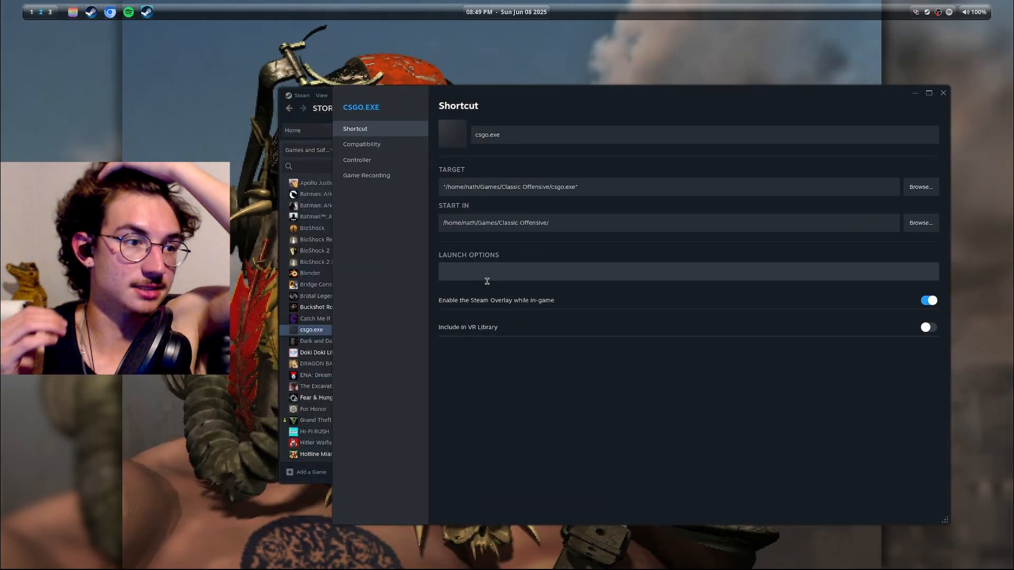
pyautogui.click(646, 187)
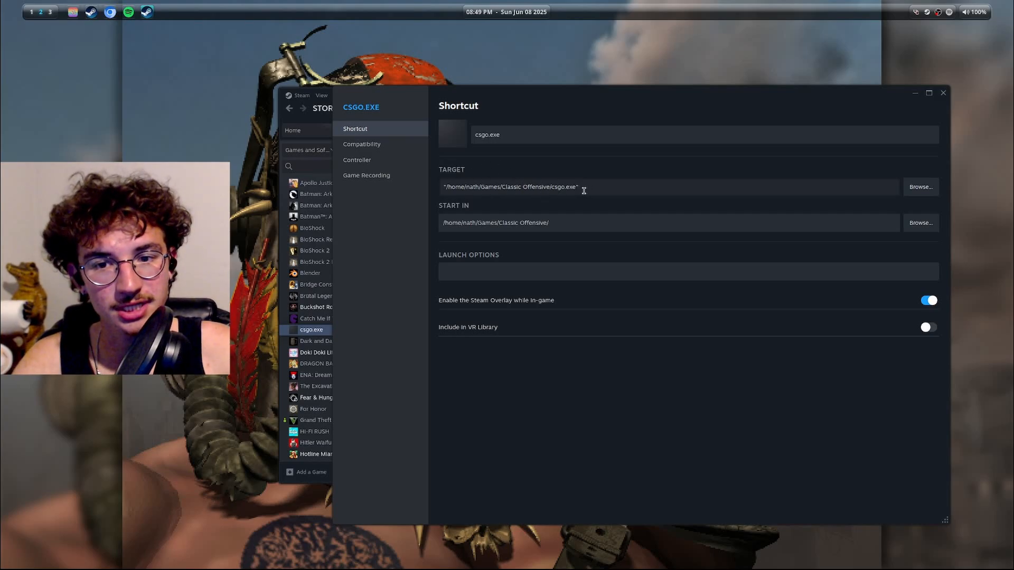
pyautogui.write('-game csco/csgo -steam -language english -maxdownloadfilesizemb 200')
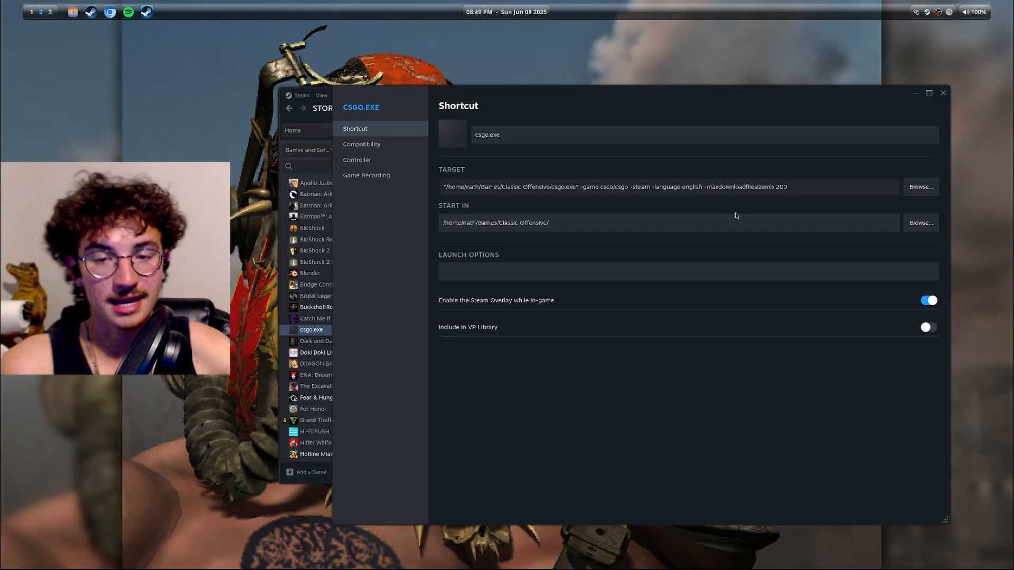
pyautogui.click(767, 187)
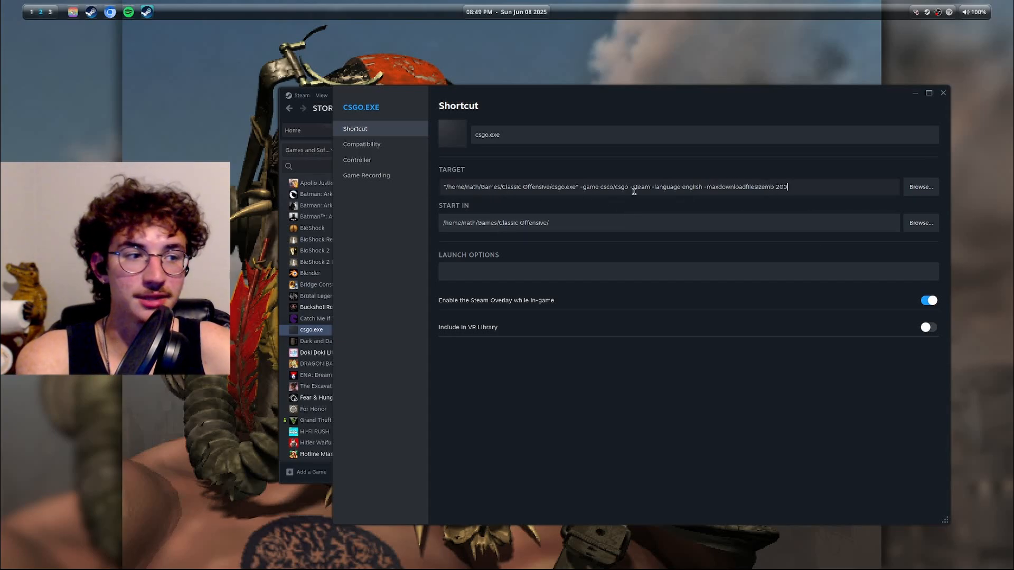
pyautogui.click(362, 144)
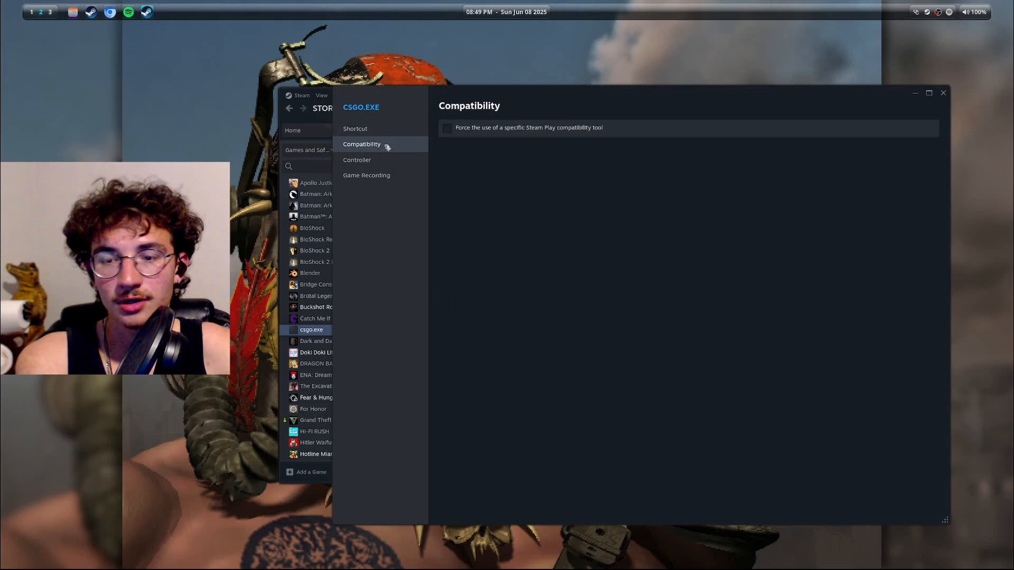
pyautogui.moveTo(536, 205)
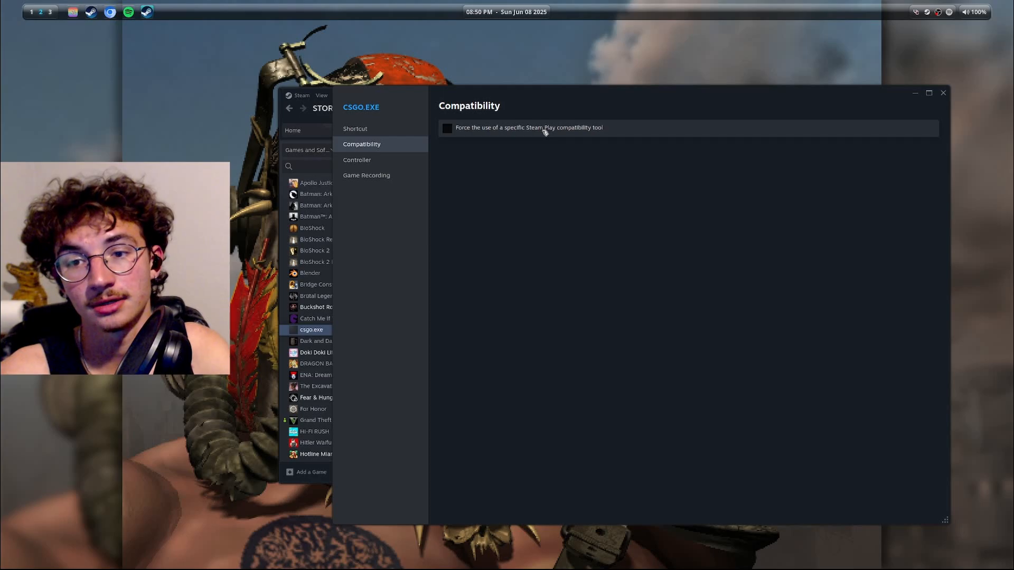
# Enable forcing a specific Steam Play tool and choose a Proton version for csgo.exe
pyautogui.click(446, 128)
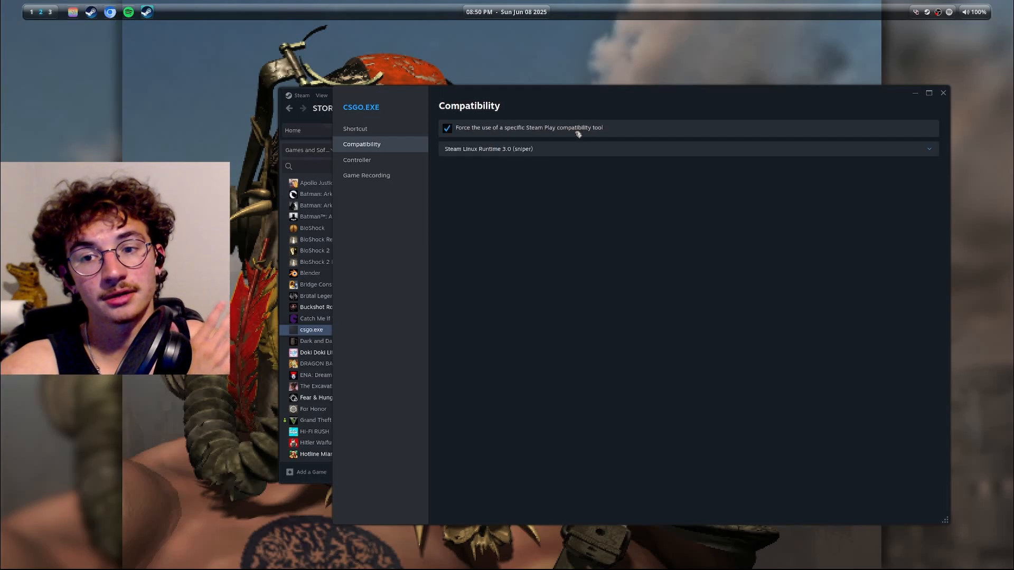
pyautogui.click(687, 149)
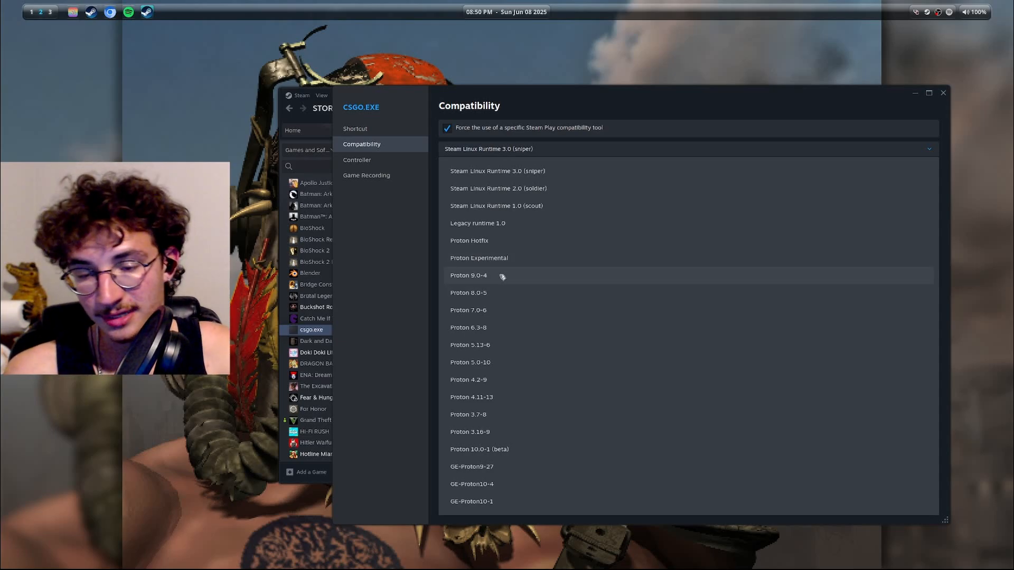
pyautogui.moveTo(469, 240)
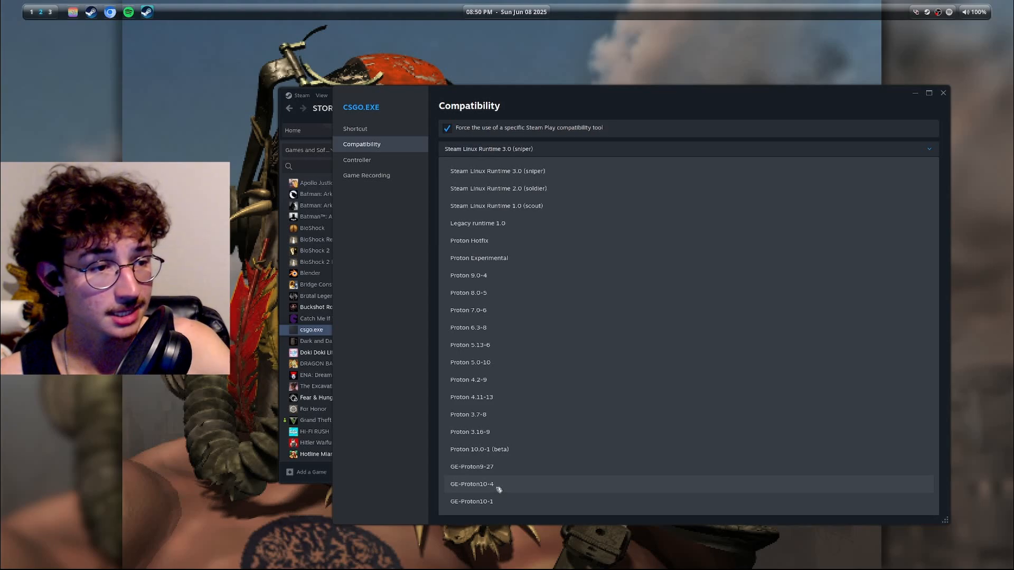
pyautogui.moveTo(493, 257)
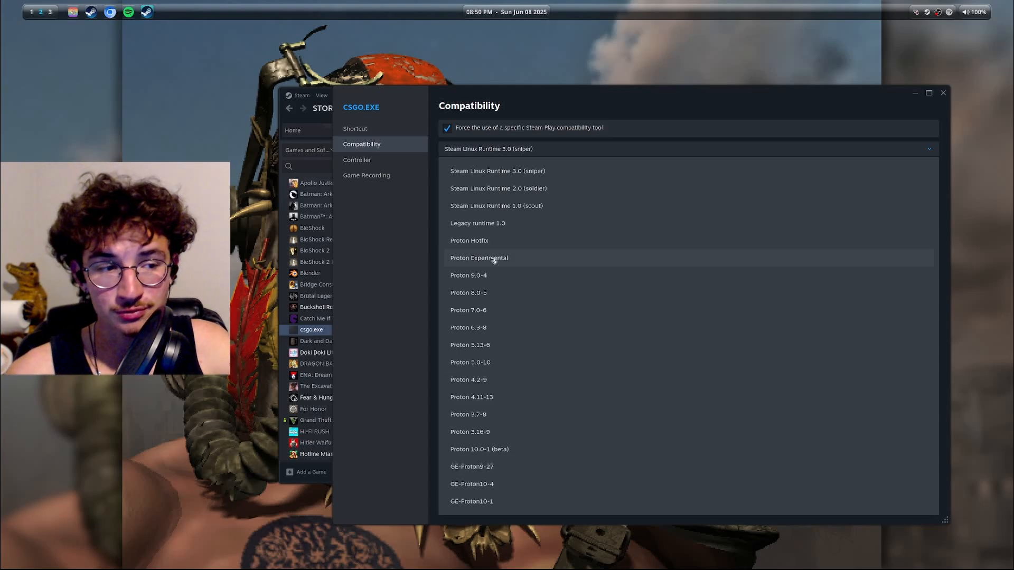
pyautogui.moveTo(469, 240)
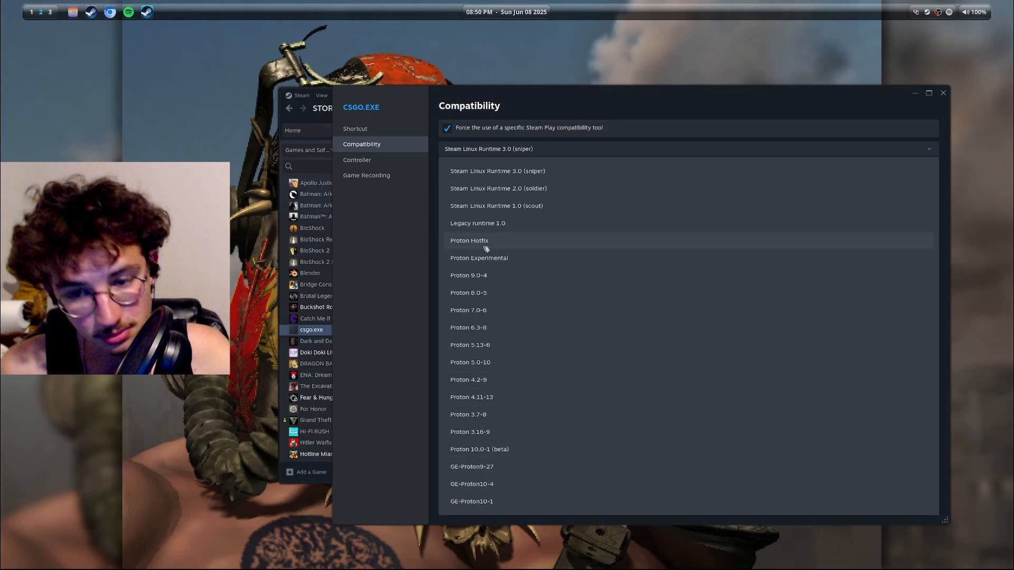
pyautogui.click(472, 483)
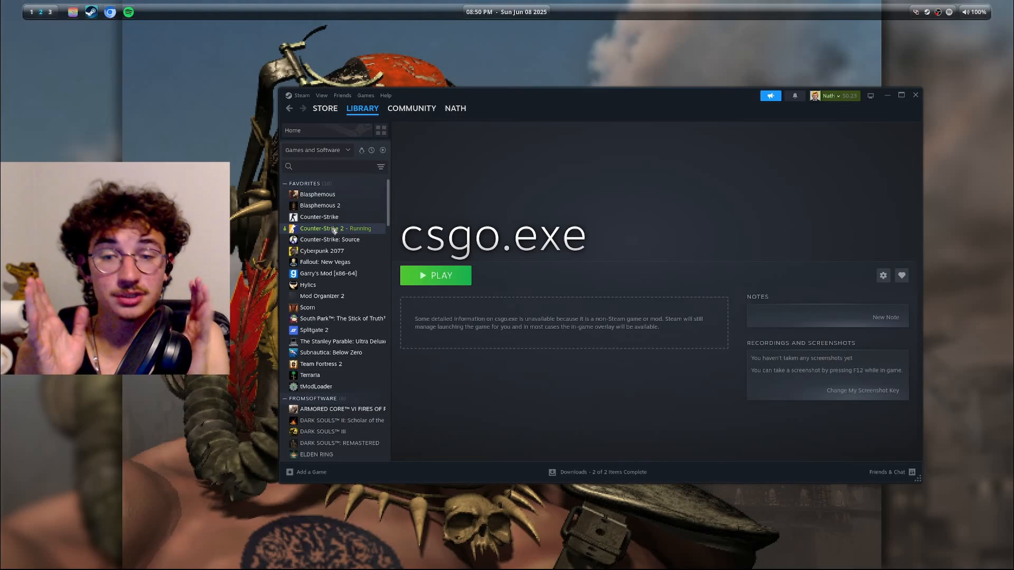
# Close the Properties window to return to the csgo.exe library page
pyautogui.click(435, 274)
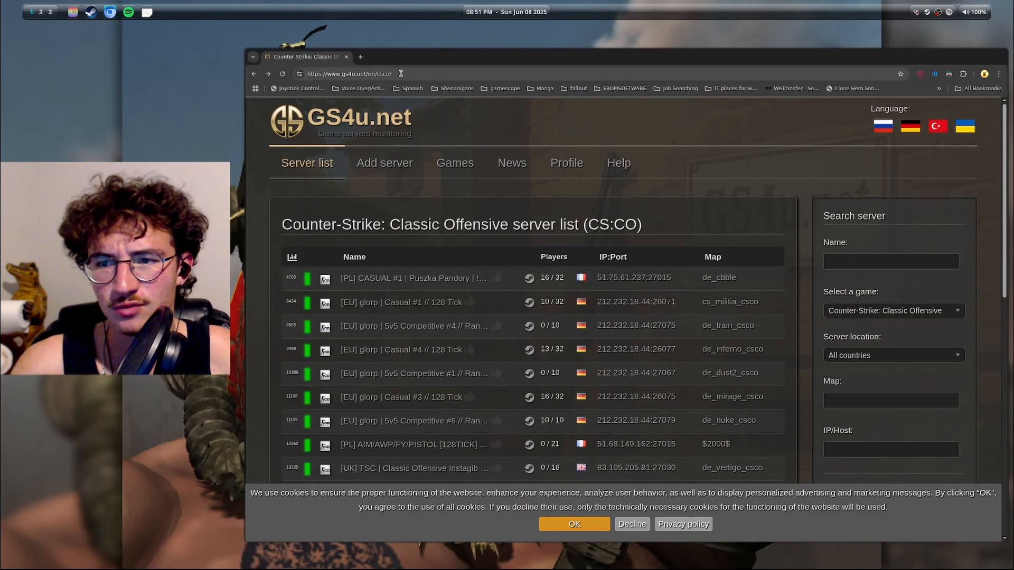
# Scroll through GS4u.net's Counter-Strike: Classic Offensive server list in Chrome
pyautogui.scroll(-3)
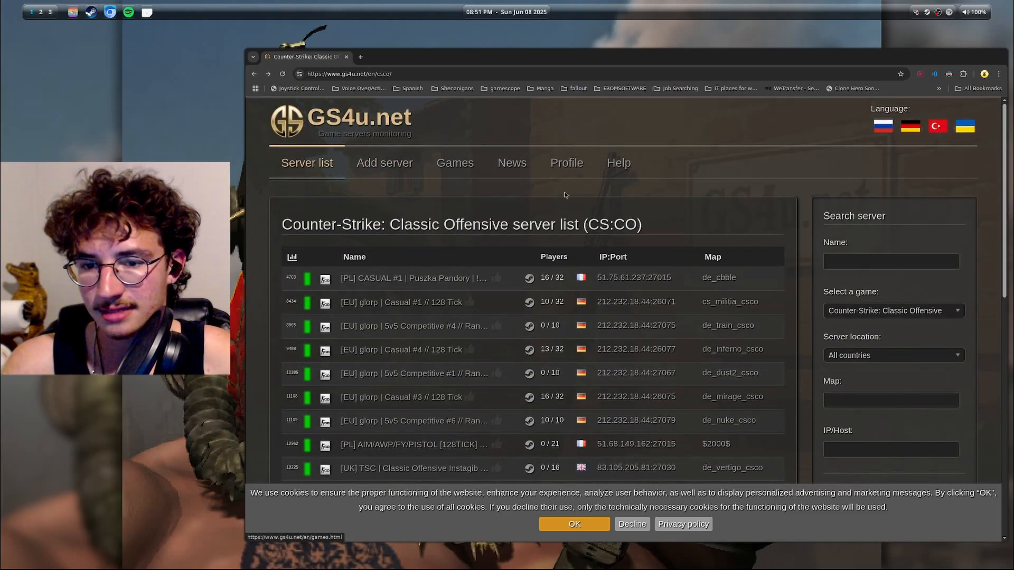
pyautogui.scroll(-3)
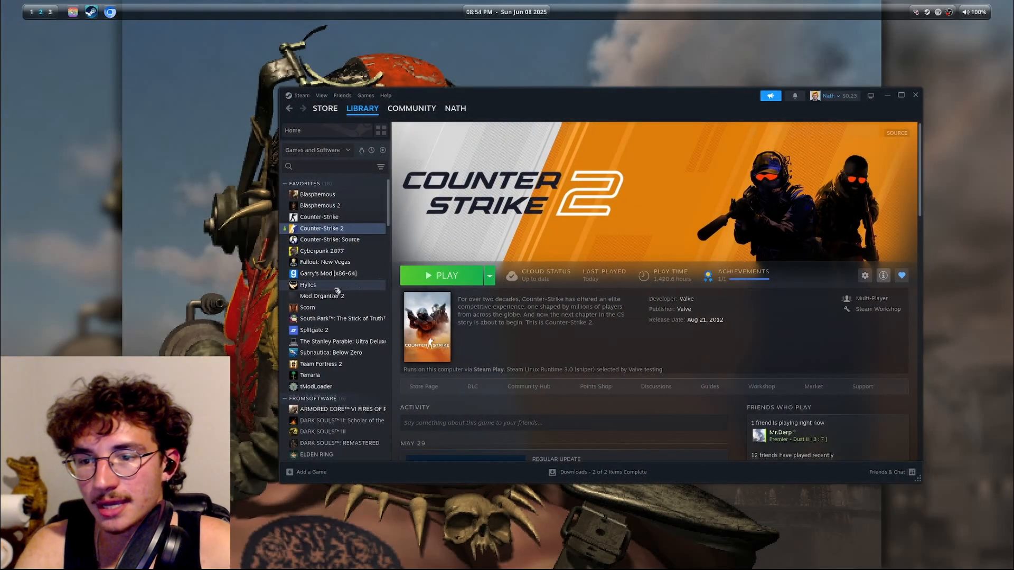
# Rename the csgo.exe shortcut to 'Classic Offensive' in its properties
pyautogui.scroll(-3)
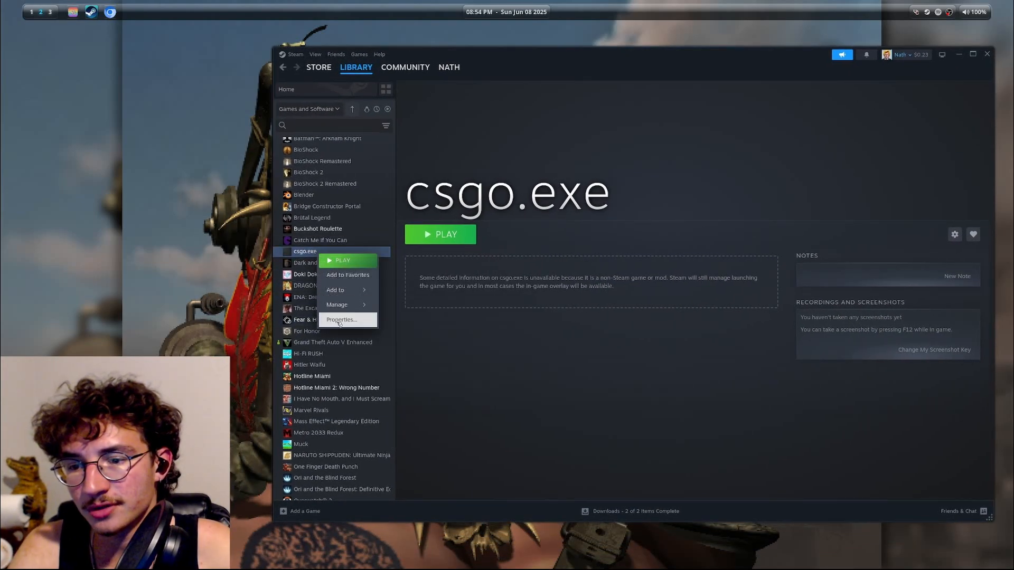
pyautogui.click(341, 319)
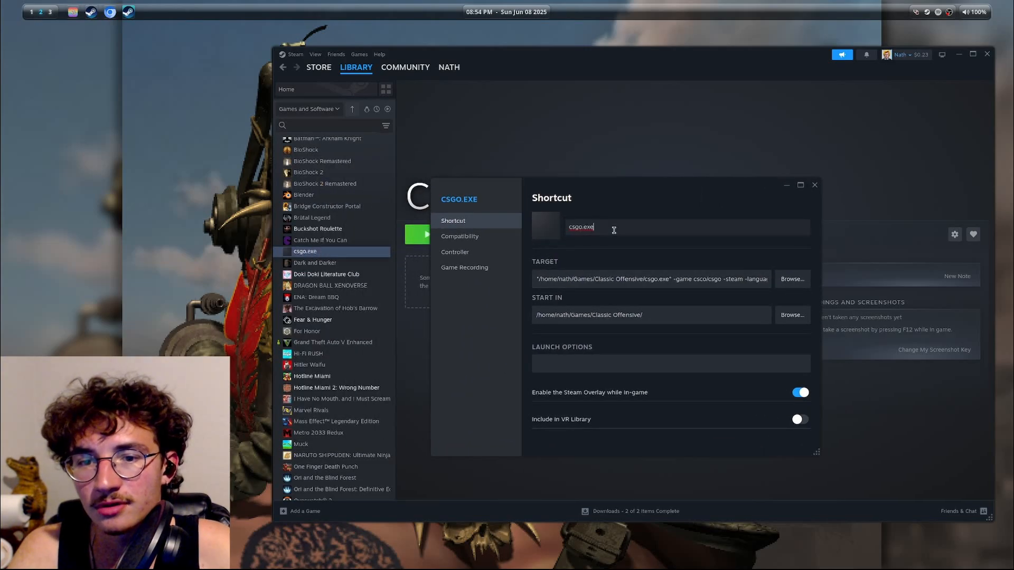
pyautogui.write('Classic')
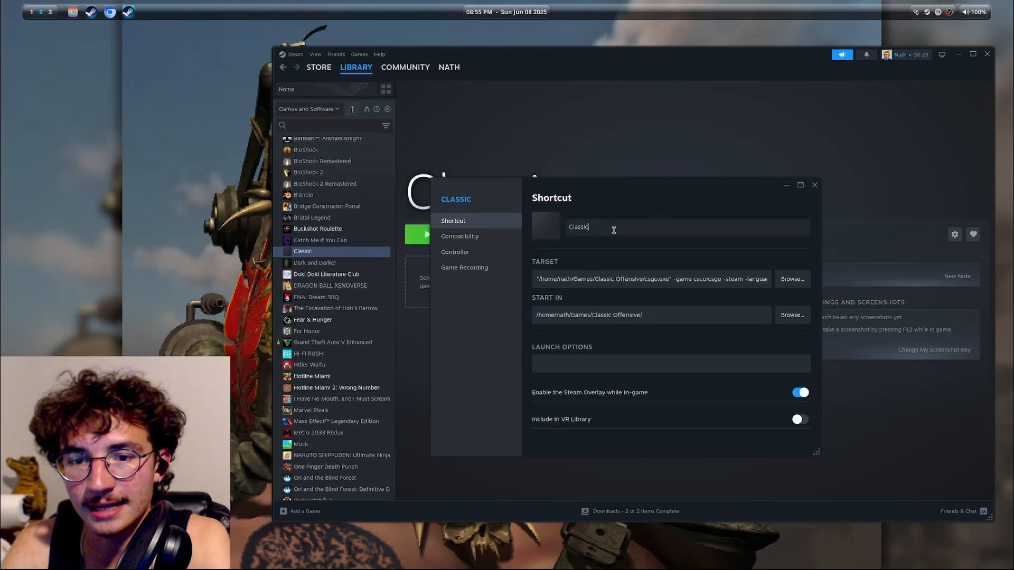
pyautogui.write('Offensive')
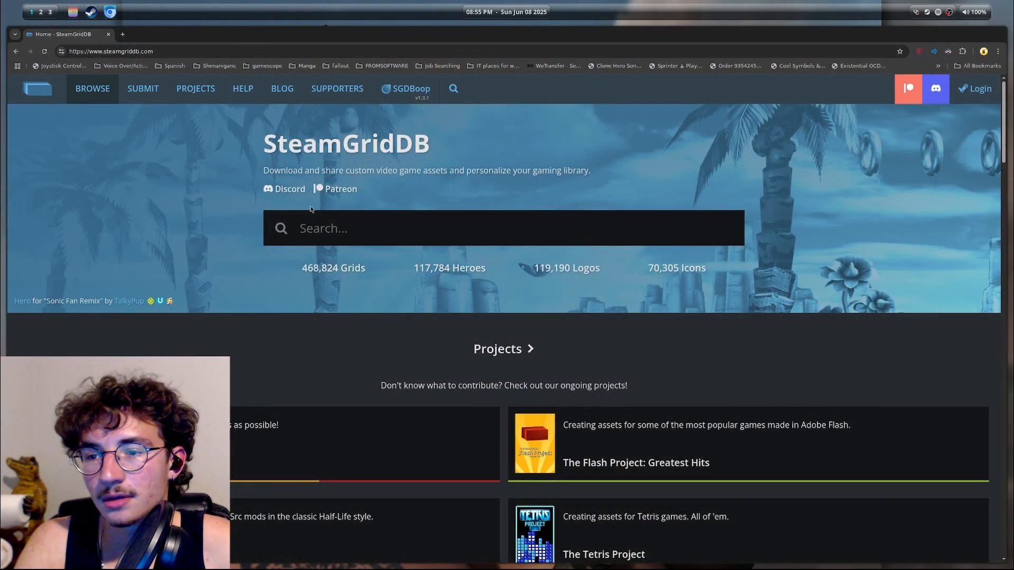
# Search SteamGridDB for 'Classic Off' and open the Classic Offensive (2025) page
pyautogui.write('Classic')
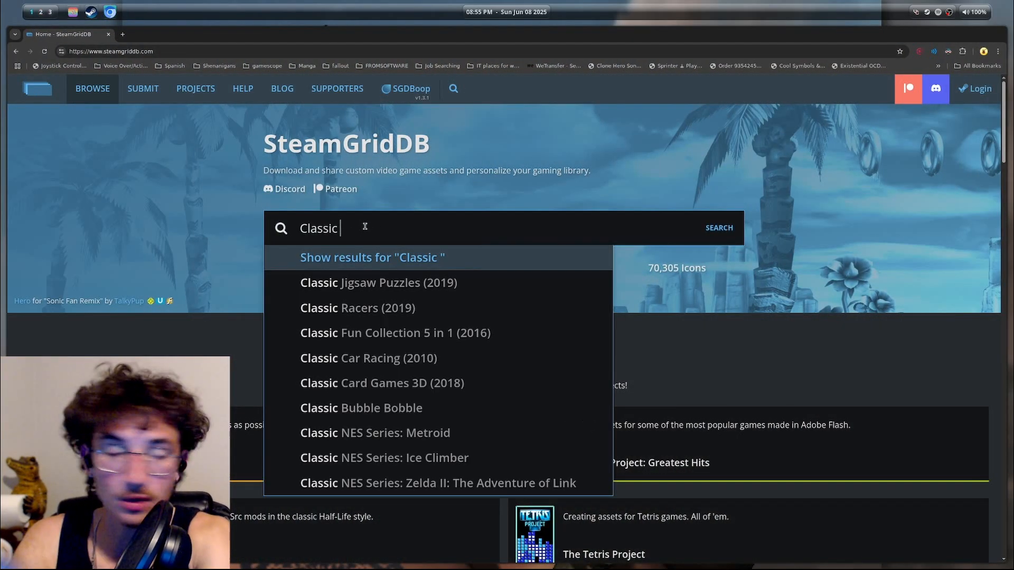
pyautogui.write('Off')
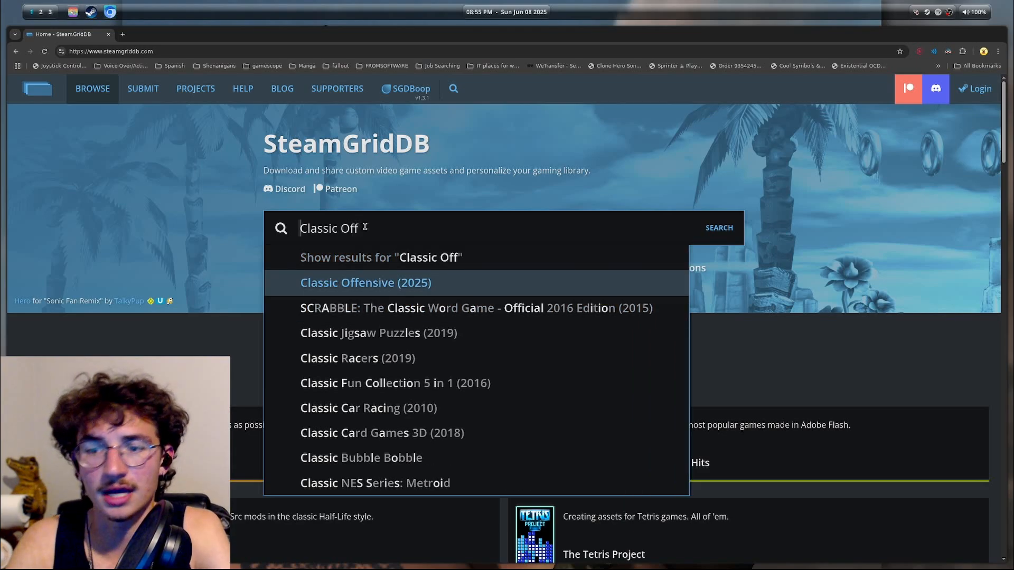
pyautogui.click(364, 283)
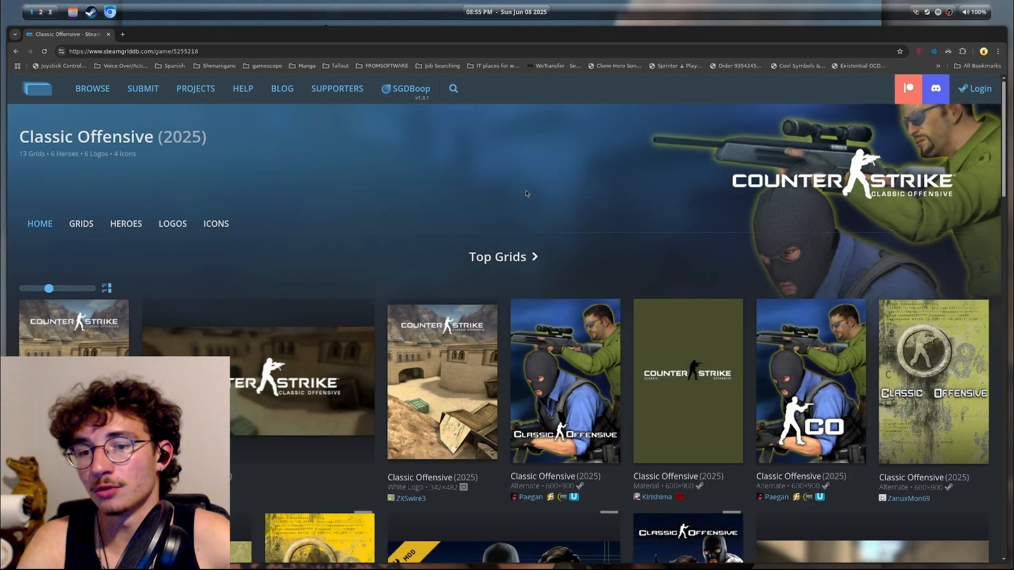
# Download the White Logo 600×900 grid image for Classic Offensive
pyautogui.click(81, 223)
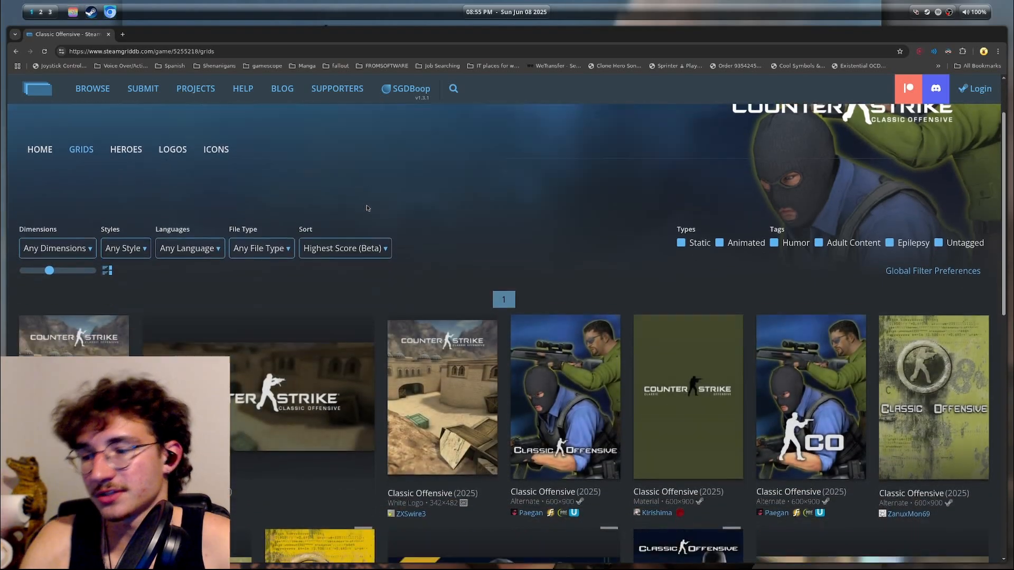
pyautogui.scroll(-3)
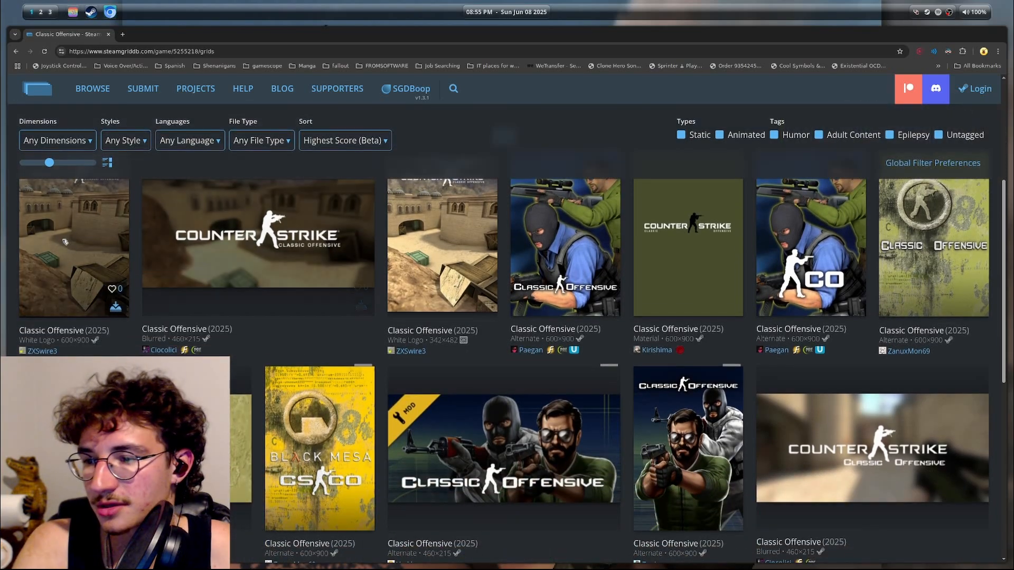
pyautogui.scroll(-3)
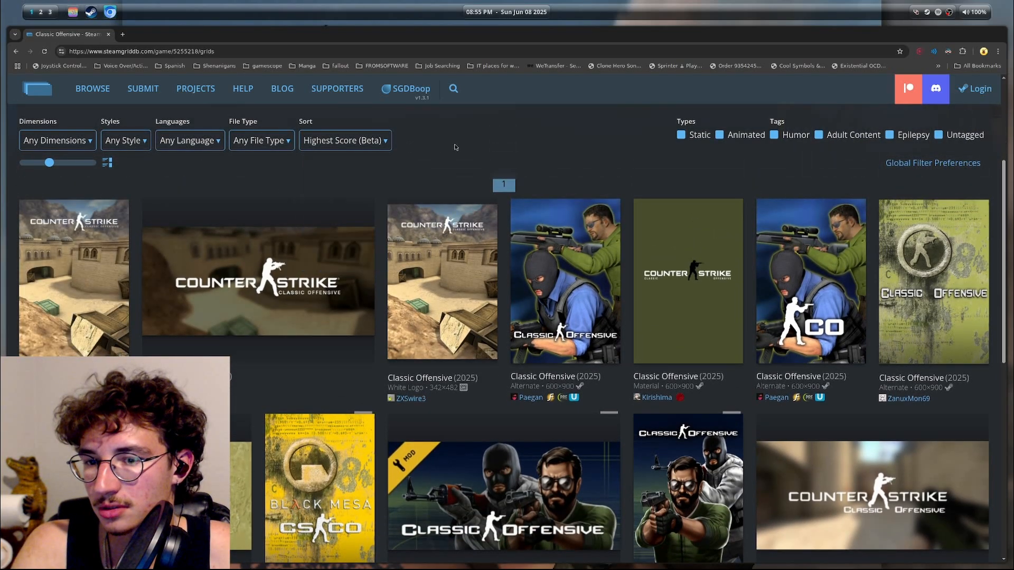
pyautogui.click(442, 281)
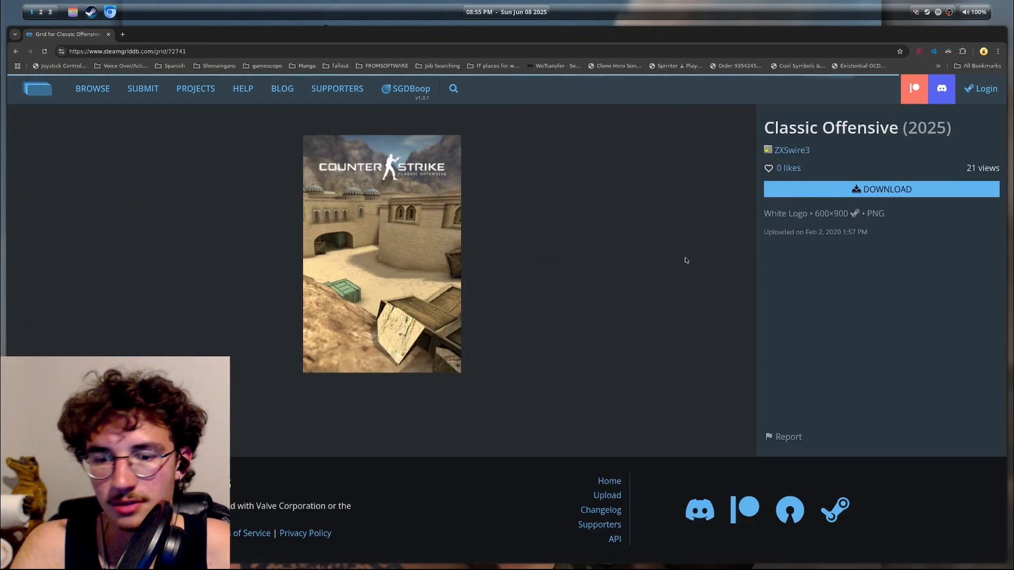
pyautogui.click(880, 189)
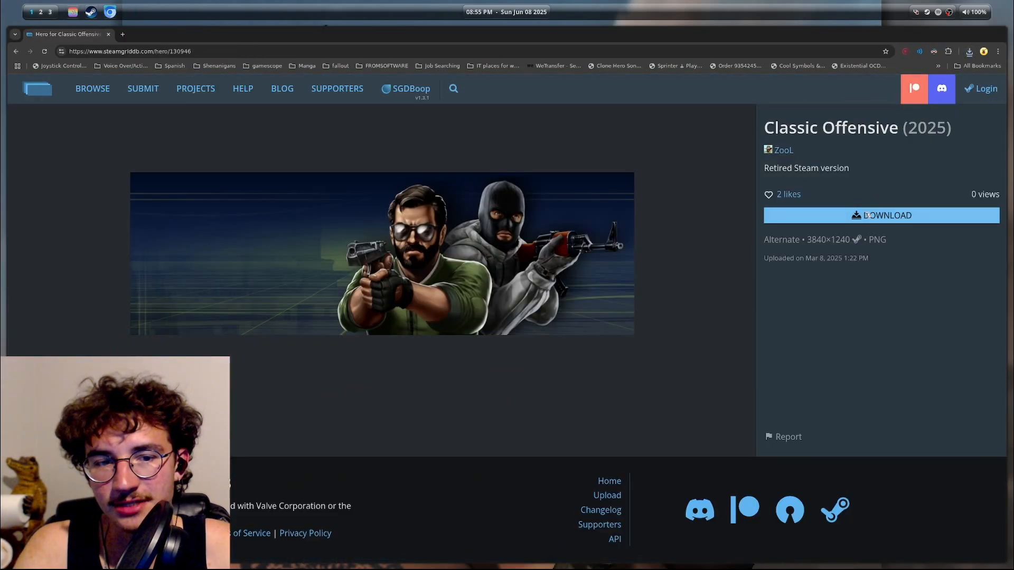
# Download the 3840×1240 hero banner and the official Counter-Strike logo image
pyautogui.click(879, 215)
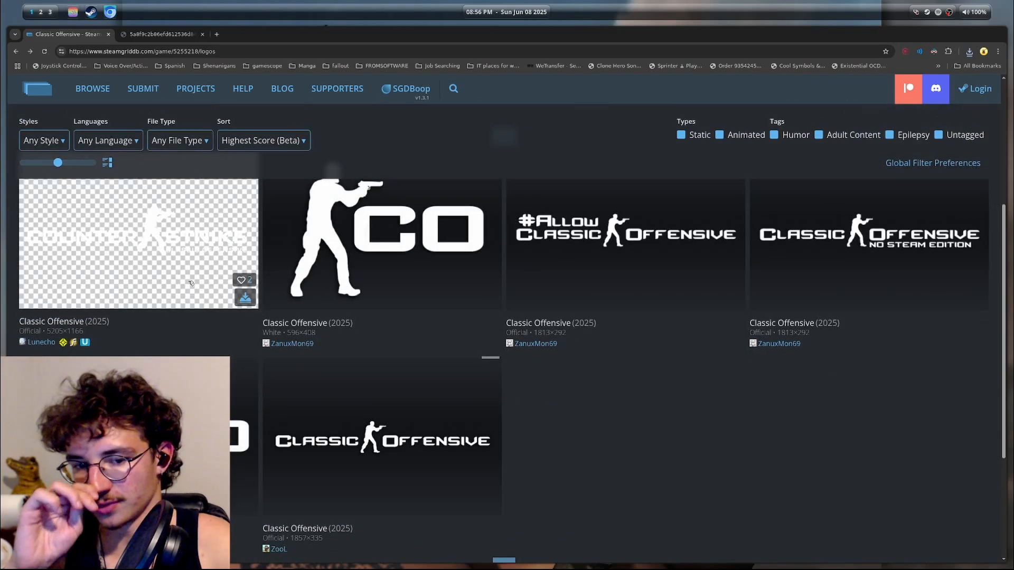
pyautogui.click(138, 244)
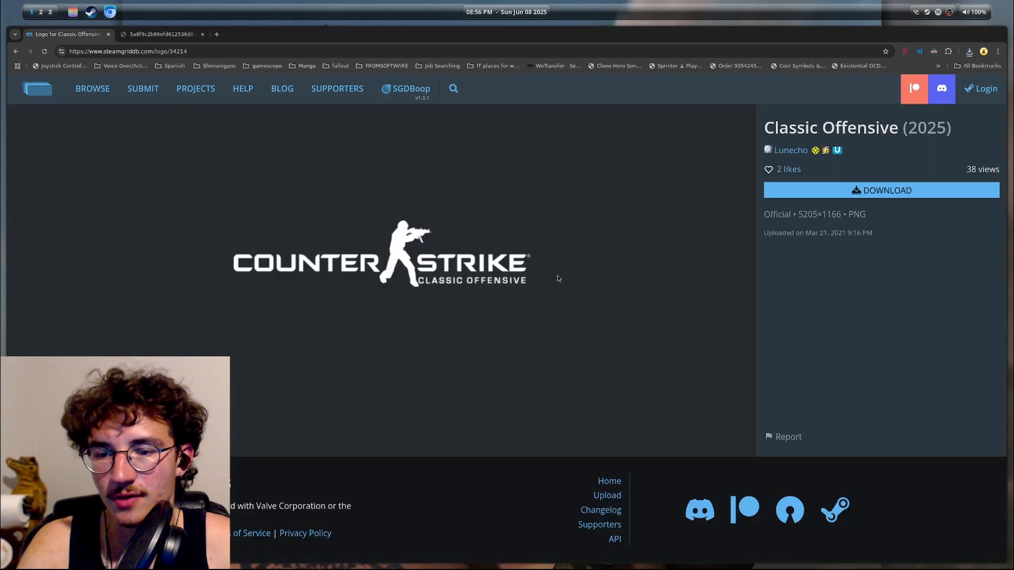
pyautogui.click(880, 190)
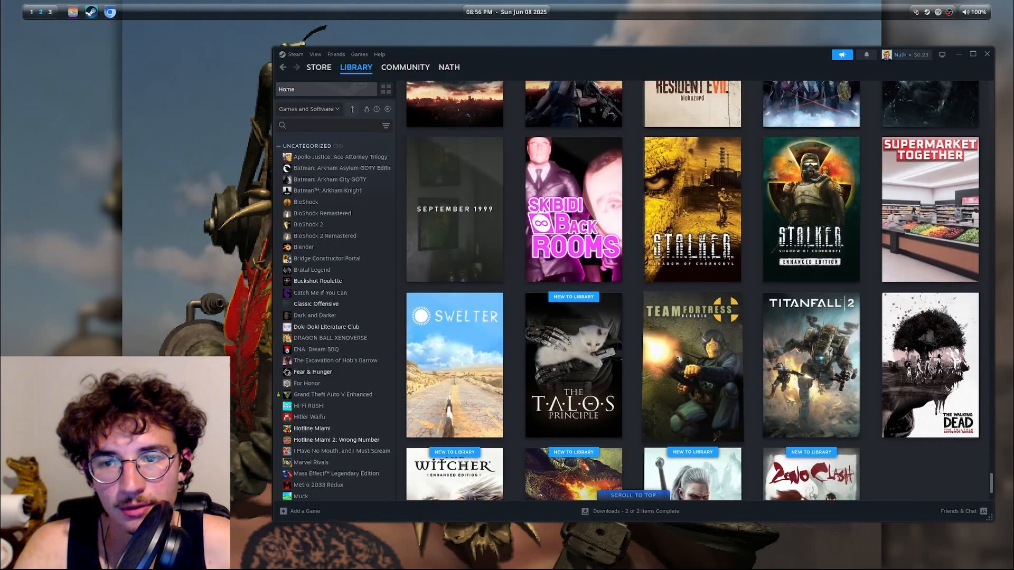
# Browse the Steamgriddb pictures folder and search 'clas' for the capsule image
pyautogui.scroll(-3)
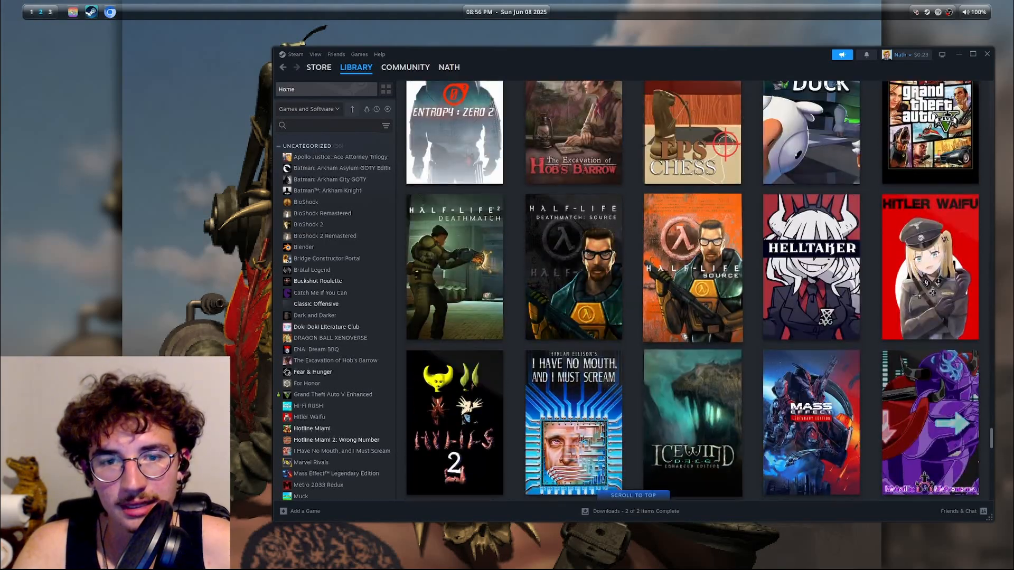
pyautogui.scroll(-3)
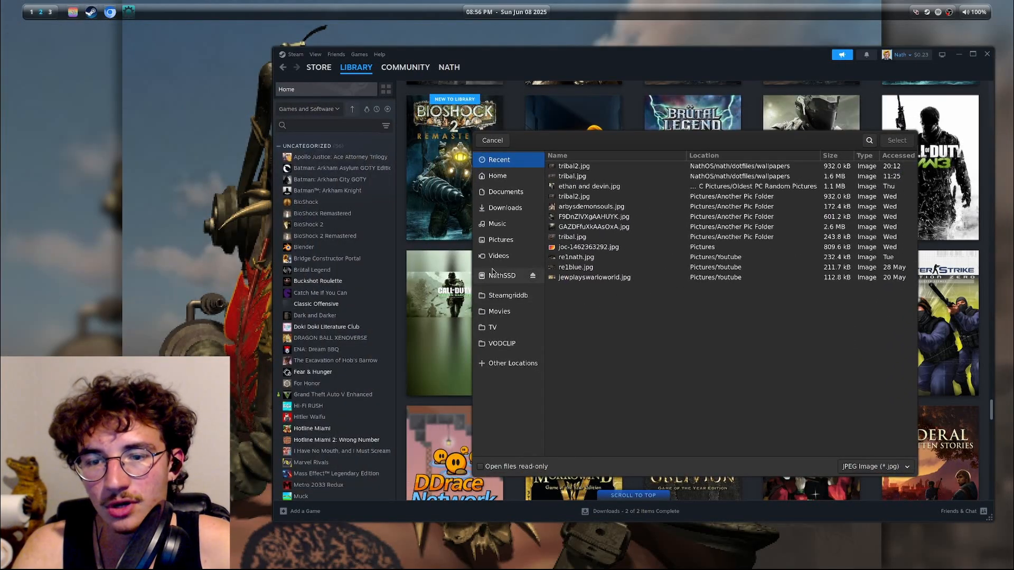
pyautogui.click(508, 294)
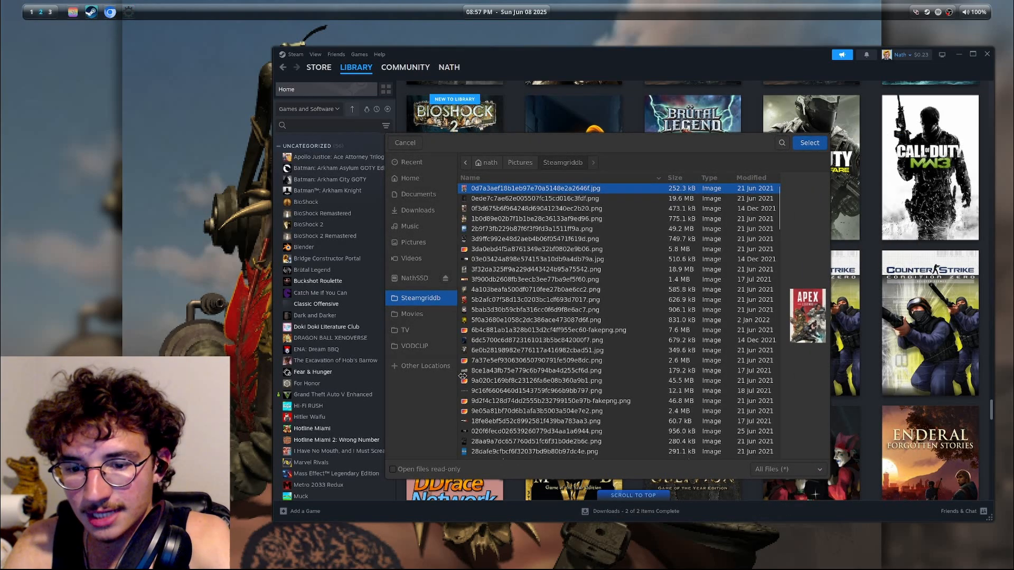
pyautogui.write('clas')
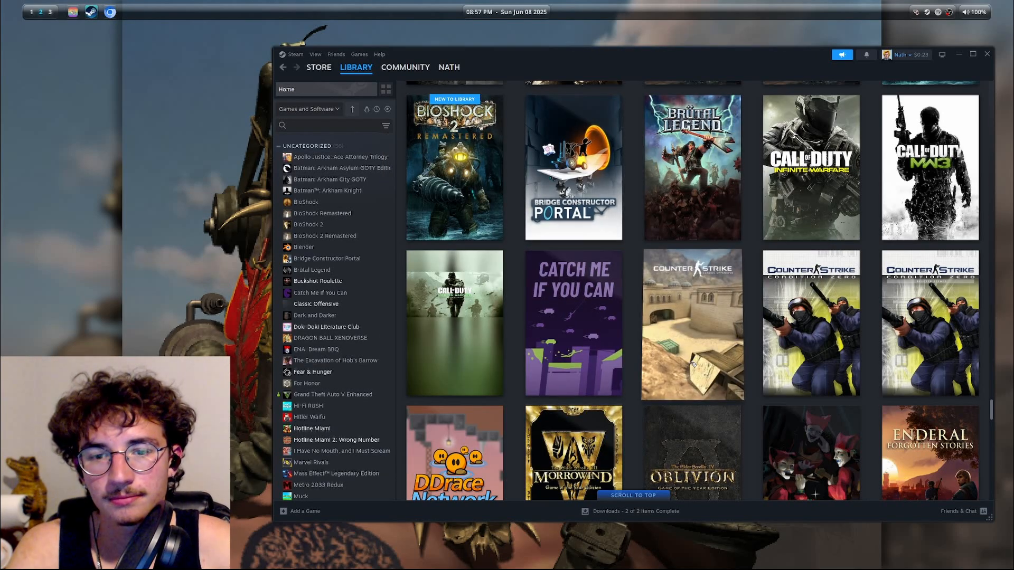
# Set classic1.png from the Steamgriddb folder as Classic Offensive's custom logo
pyautogui.click(315, 304)
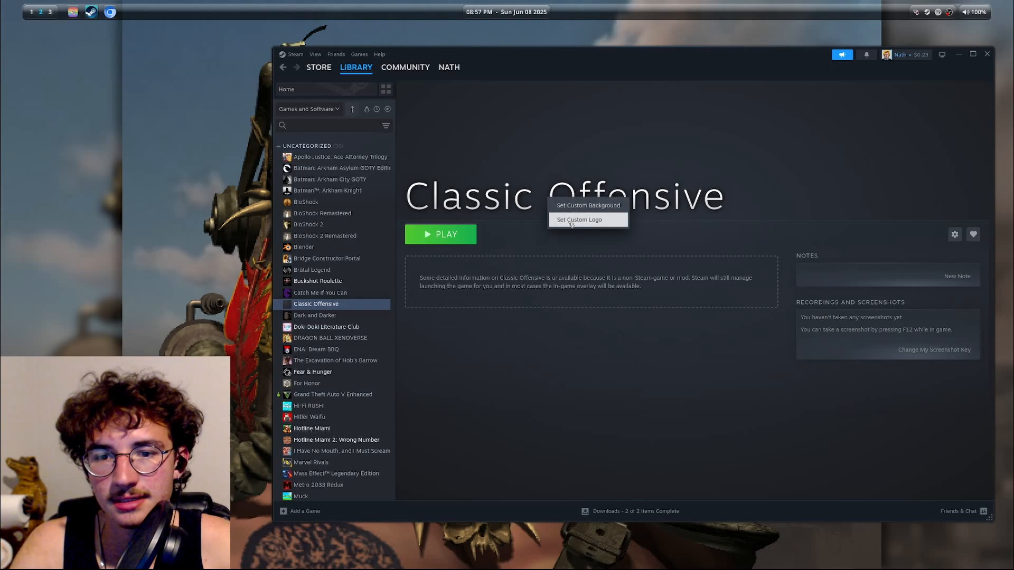
pyautogui.click(579, 219)
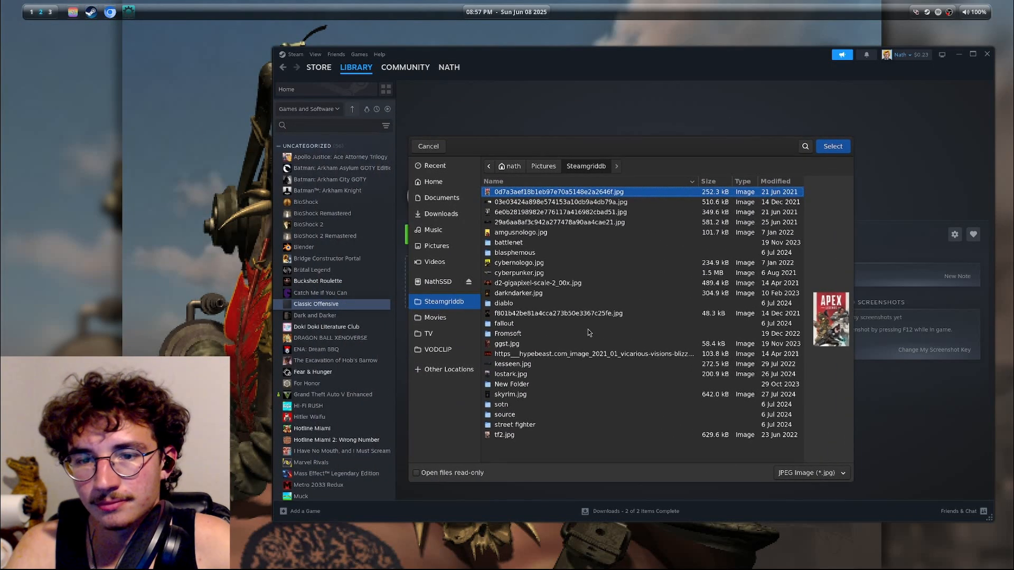
pyautogui.click(809, 473)
pyautogui.write('class')
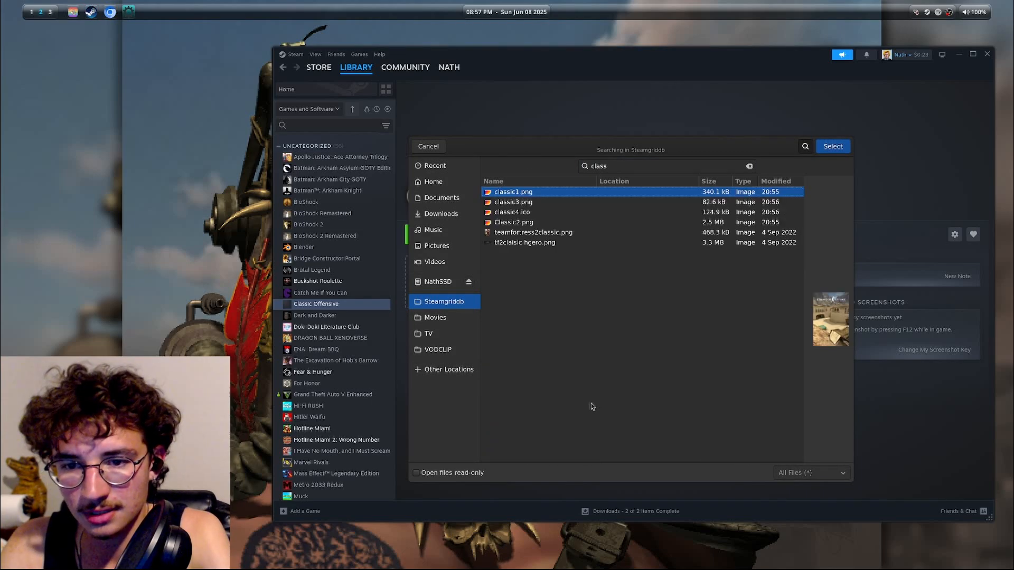
pyautogui.click(513, 202)
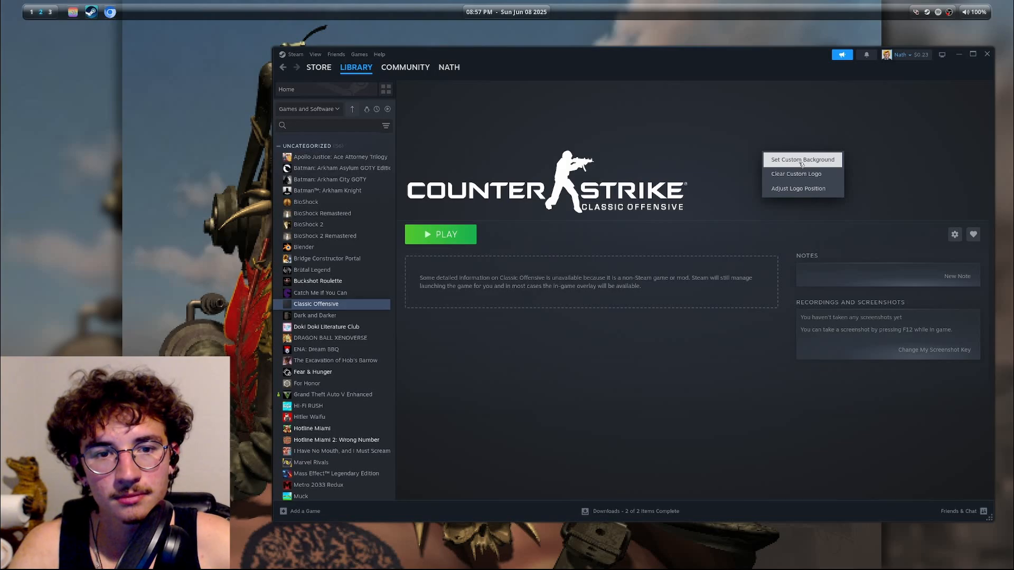
# Set Classic2.png (Counter-Strike character banner) as Classic Offensive's custom hero background
pyautogui.click(801, 159)
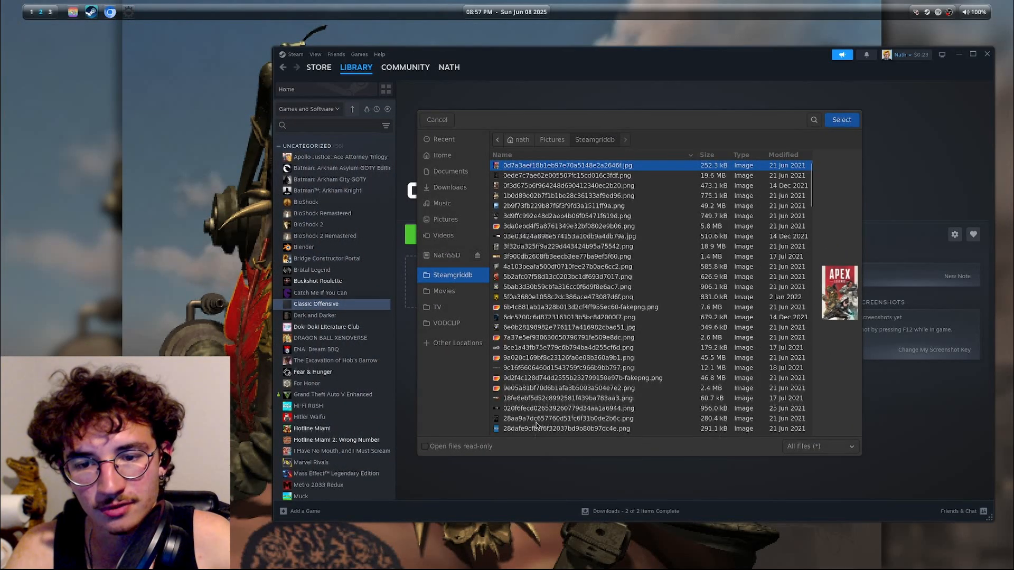
pyautogui.write('classic')
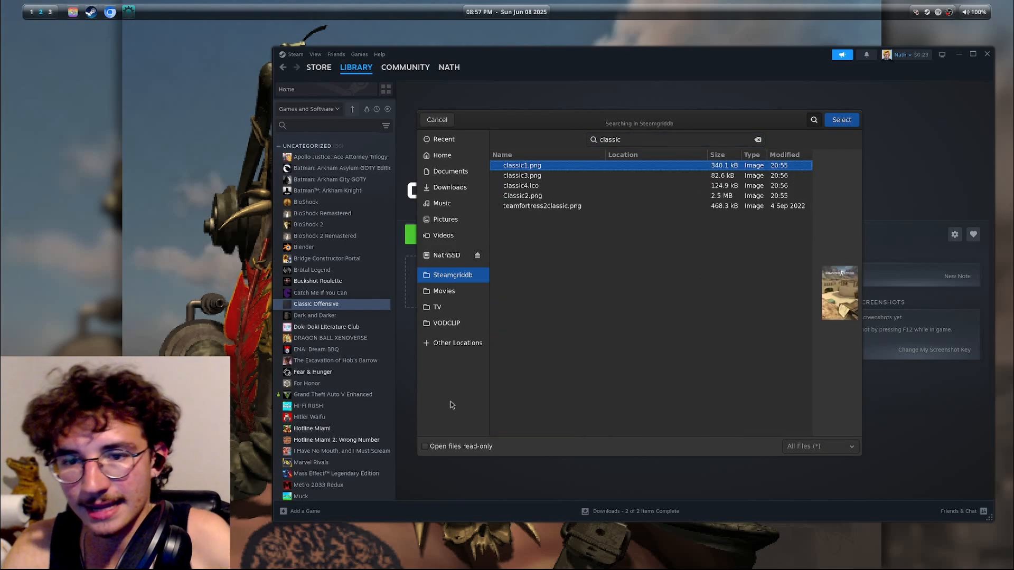
pyautogui.click(523, 195)
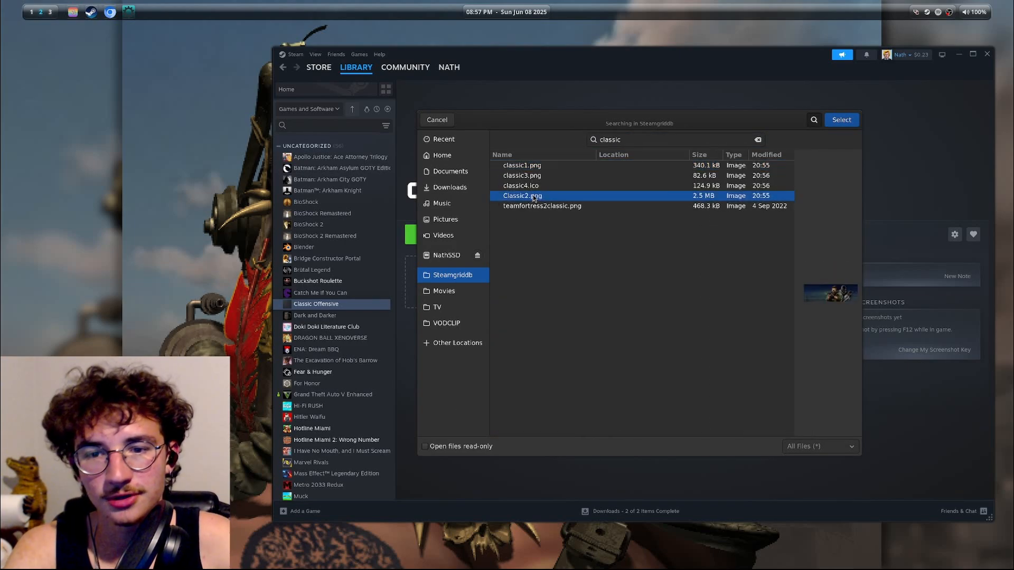
pyautogui.click(840, 119)
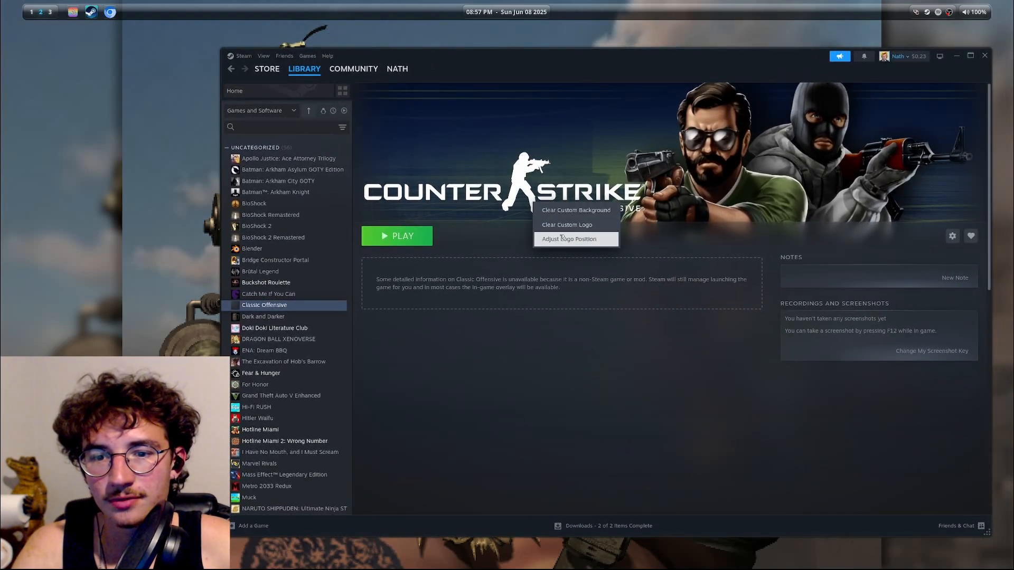
# Reposition the Classic Offensive logo to the banner's left and confirm
pyautogui.click(568, 239)
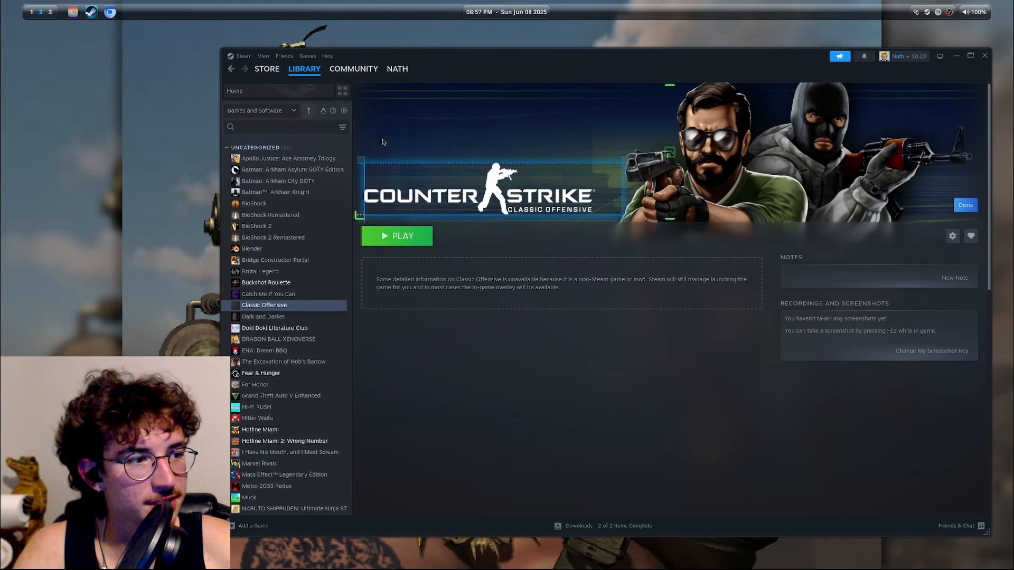
pyautogui.click(964, 205)
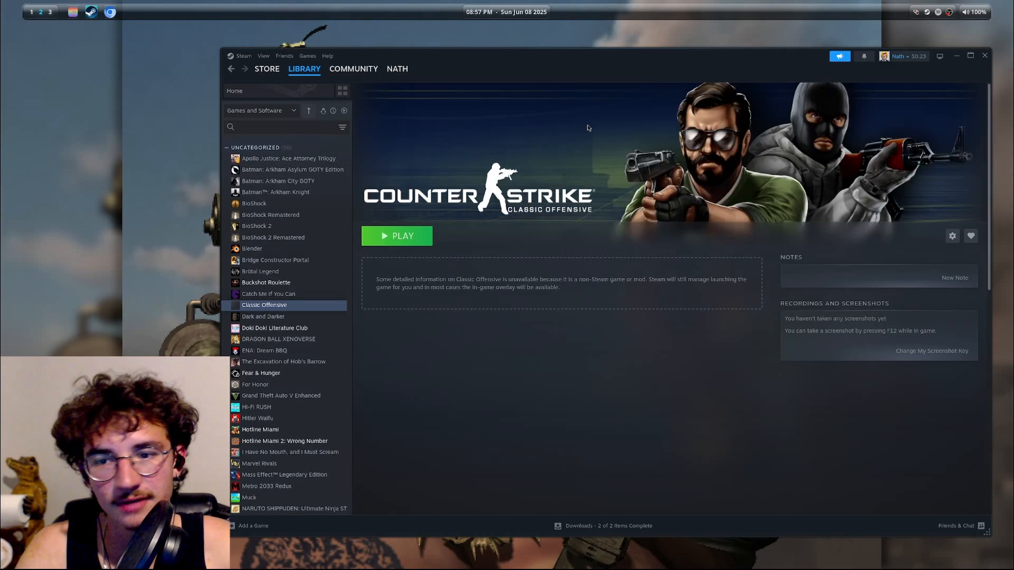
# Give the Classic Offensive shortcut the classic4.ico icon via its Properties, then close them
pyautogui.rightClick(264, 304)
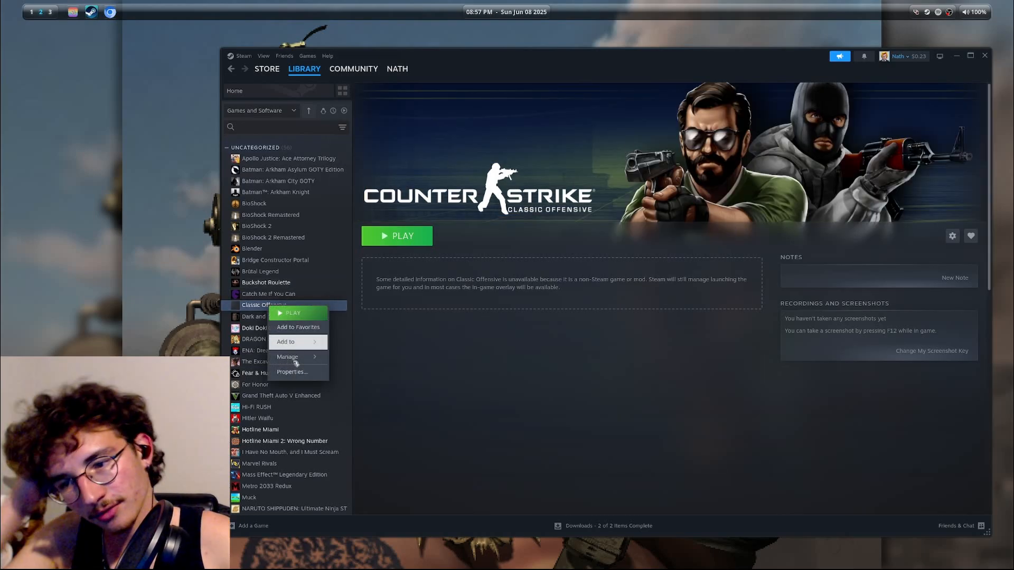
pyautogui.click(292, 371)
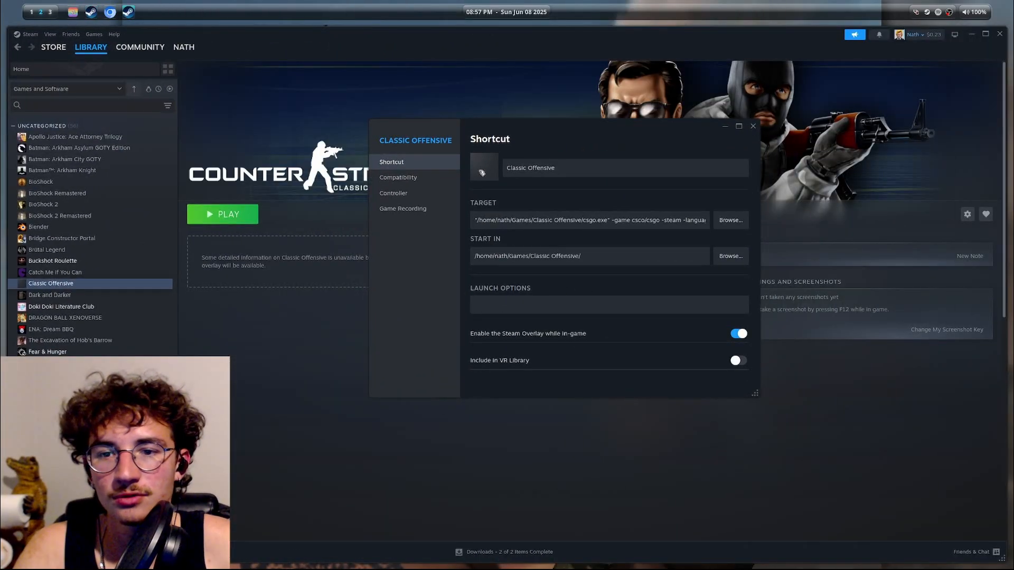
pyautogui.click(483, 168)
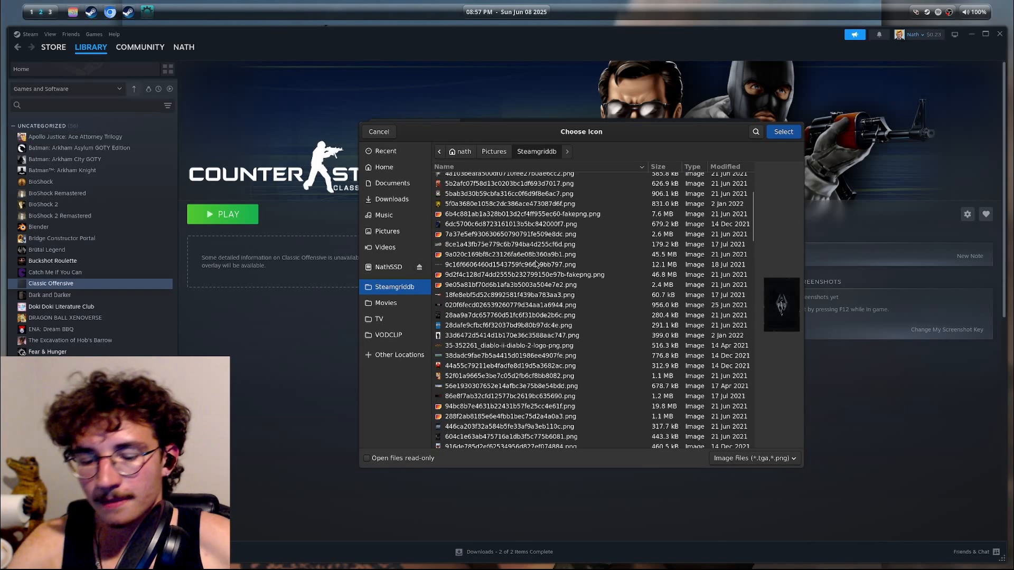
pyautogui.write('classic')
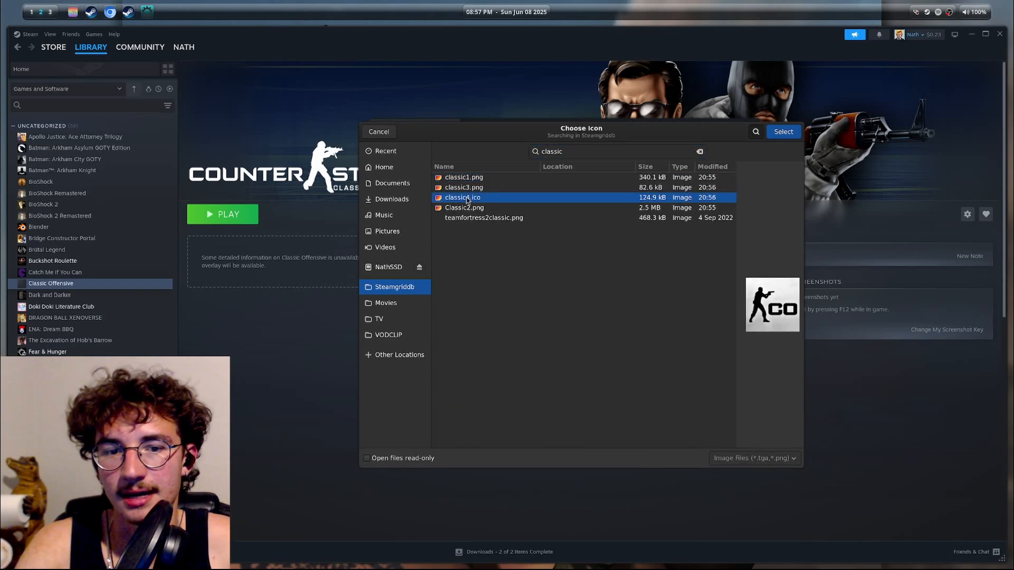
pyautogui.click(782, 131)
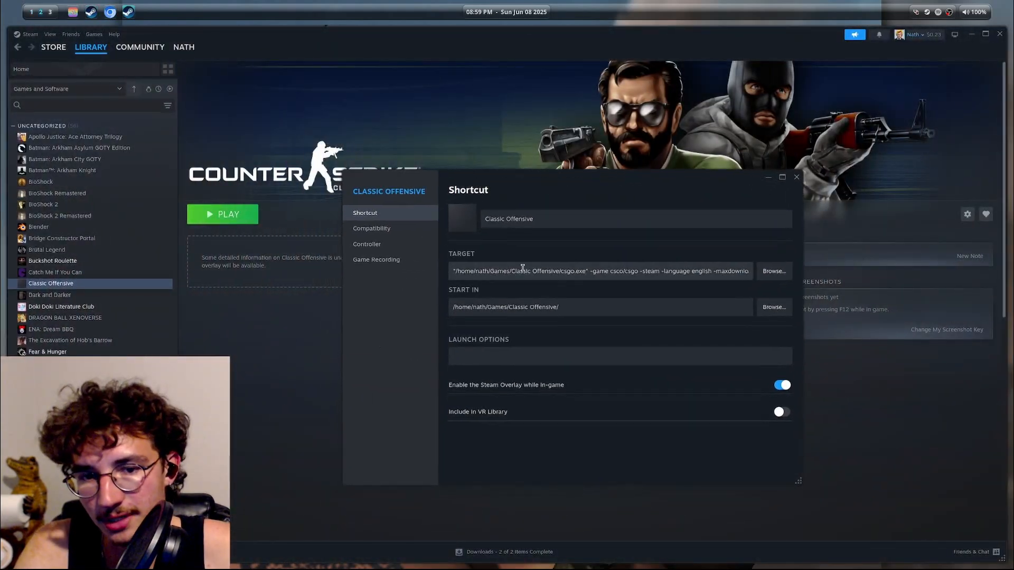
pyautogui.click(796, 176)
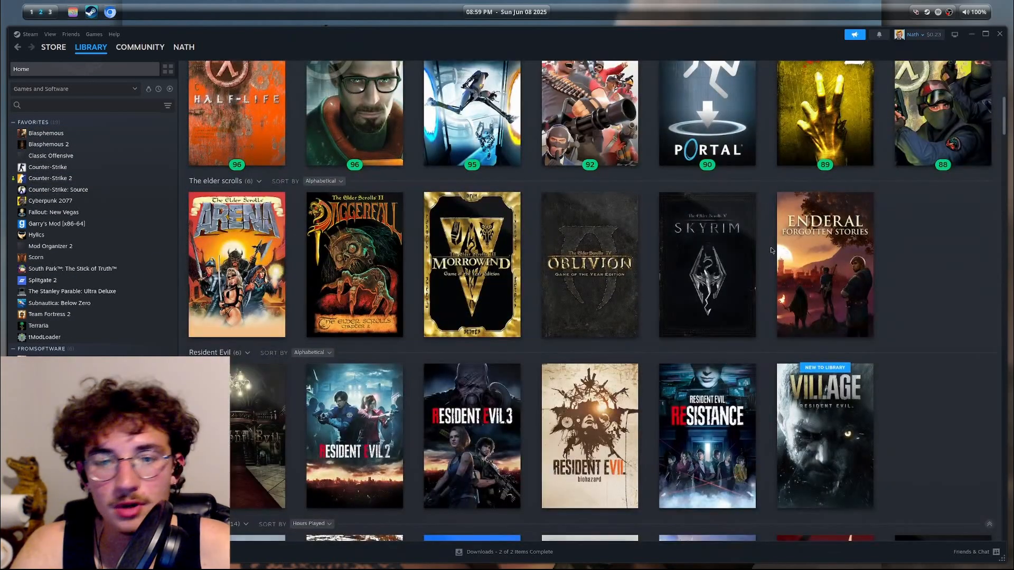
# Return to Classic Offensive's page from its Favorites entry, showing the new banner and logo
pyautogui.scroll(-3)
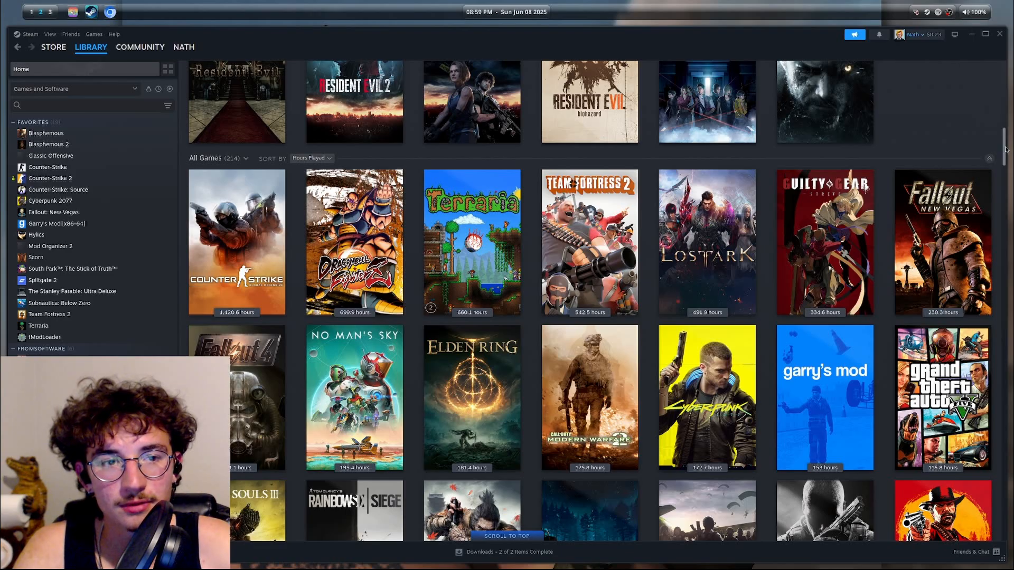
pyautogui.scroll(-3)
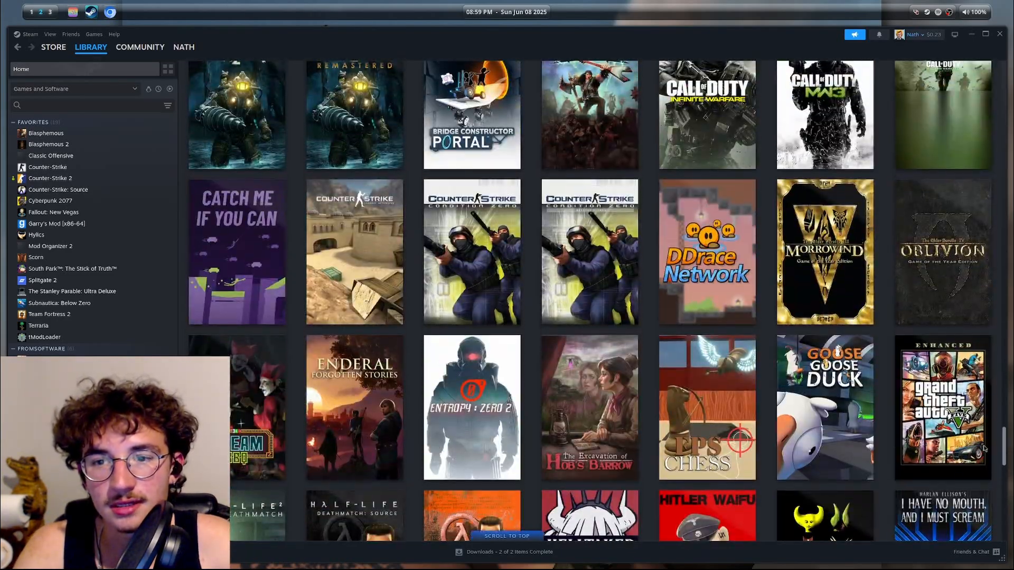
pyautogui.click(51, 156)
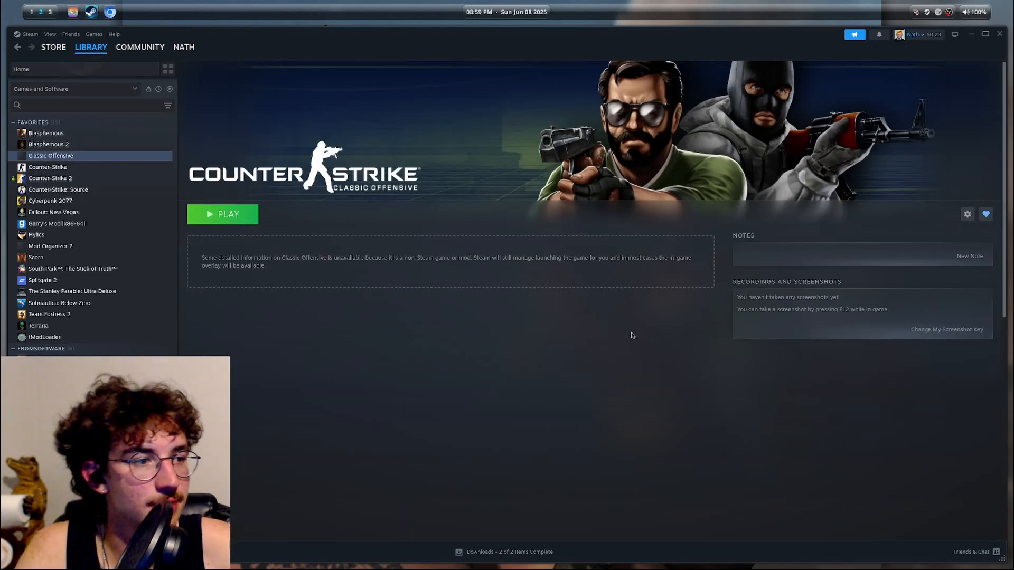